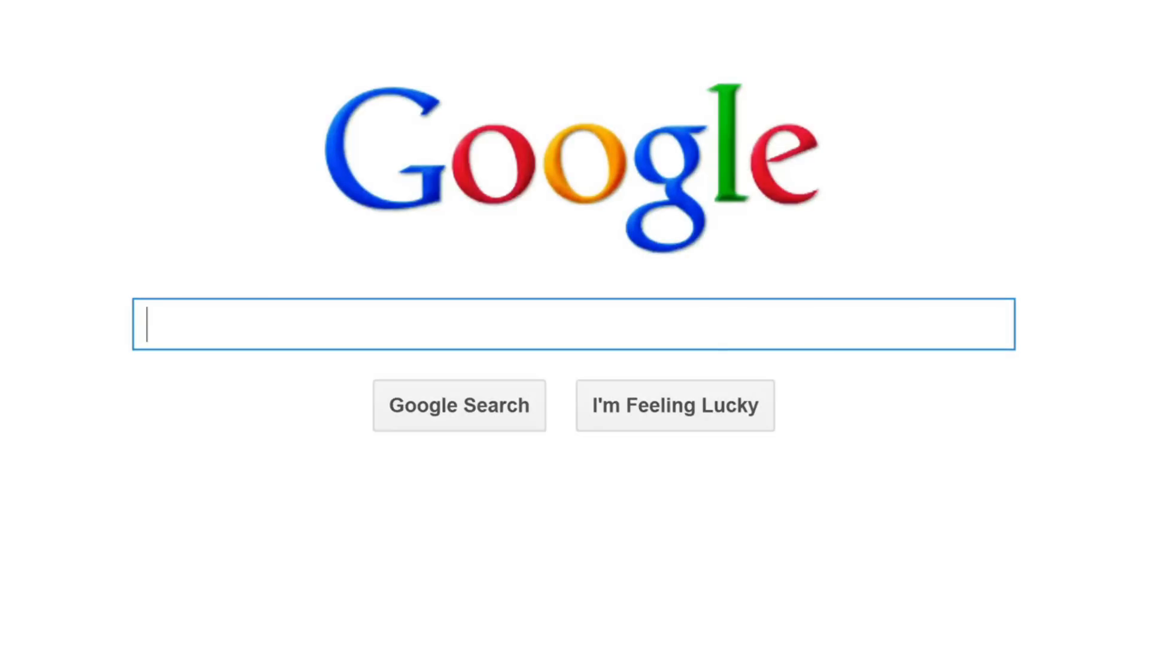
- Enter the prompt 'can you fix this code with a bug and add line by line comments in Korean'
text(SEARCH)
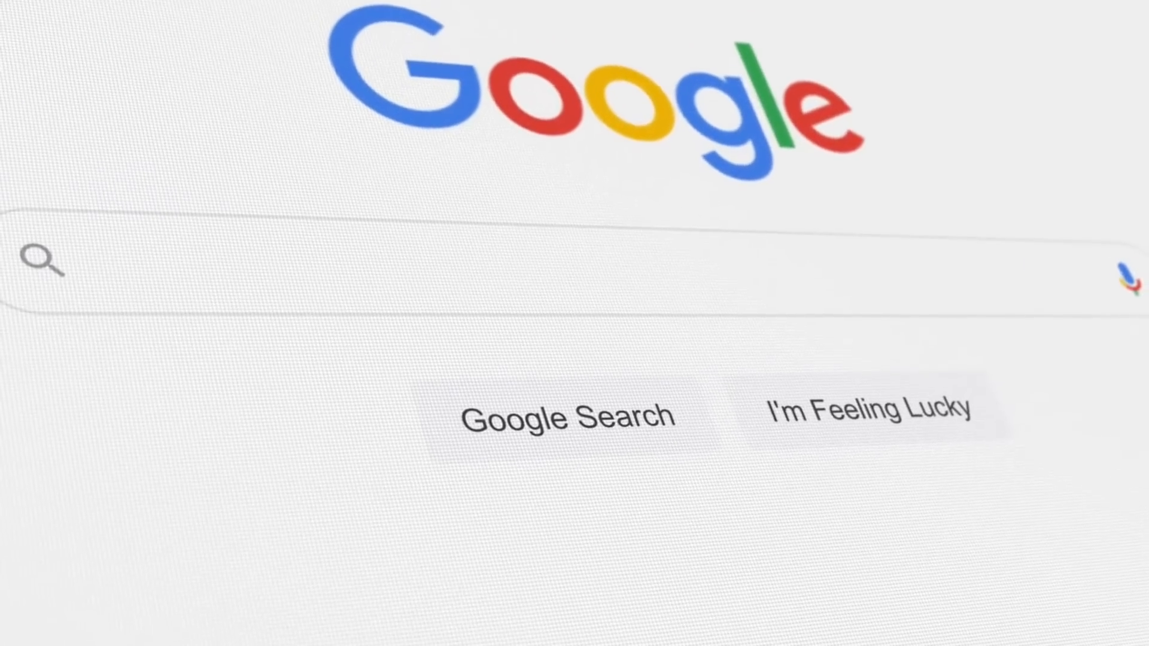
text(What)
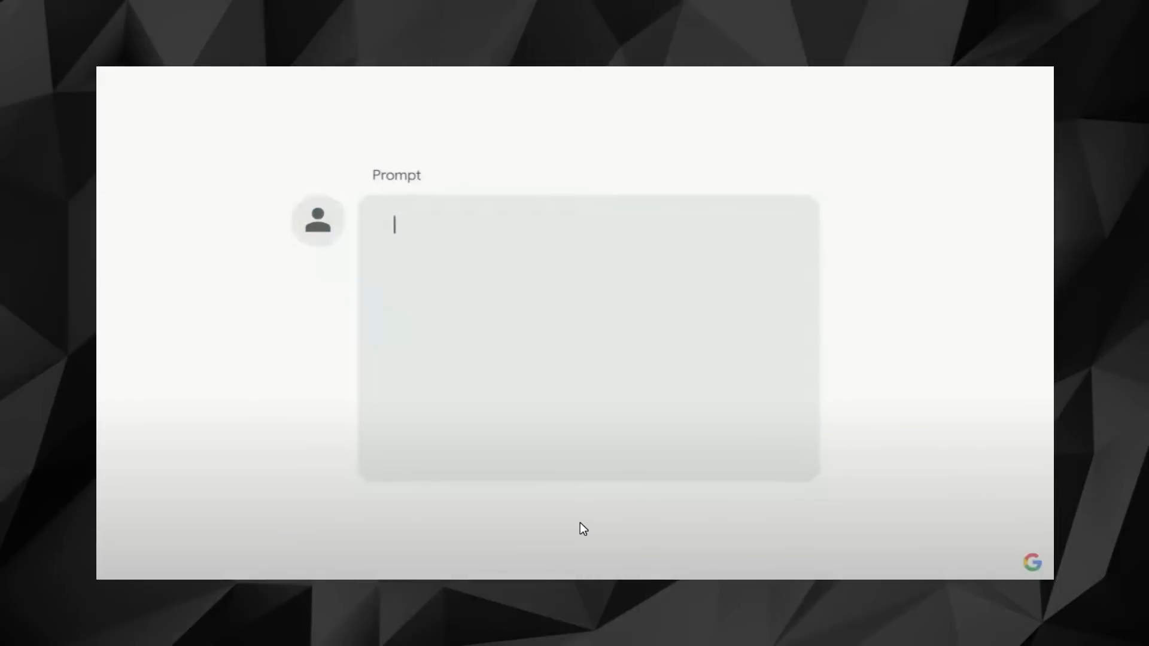
mouse_move(567, 466)
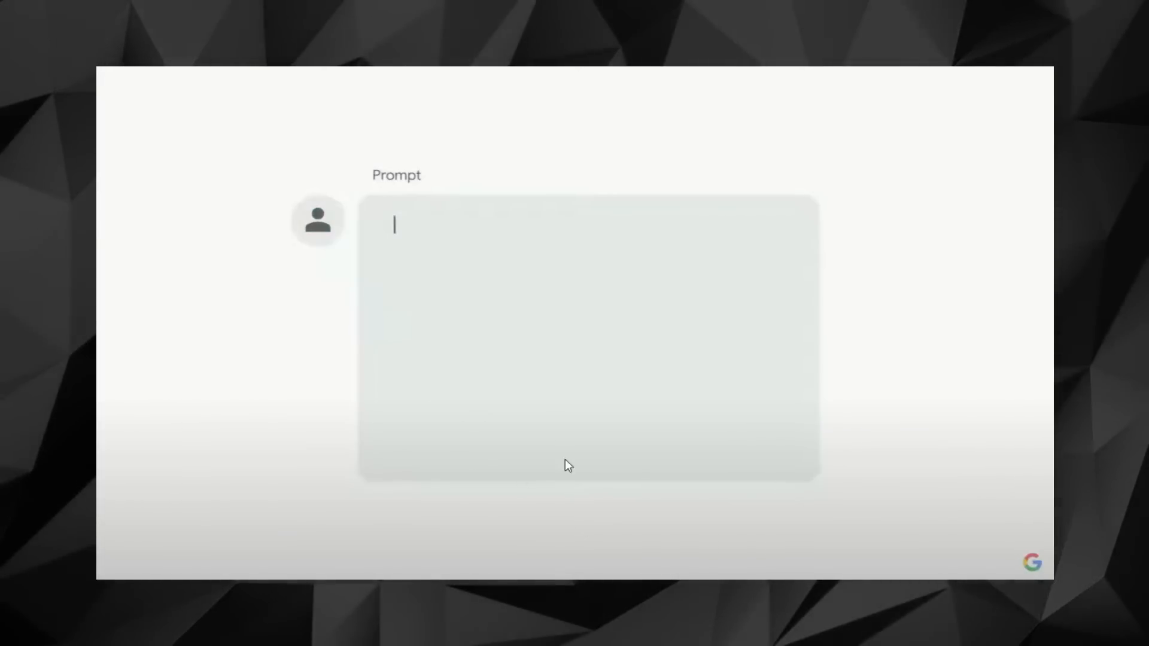
text(can you fix th)
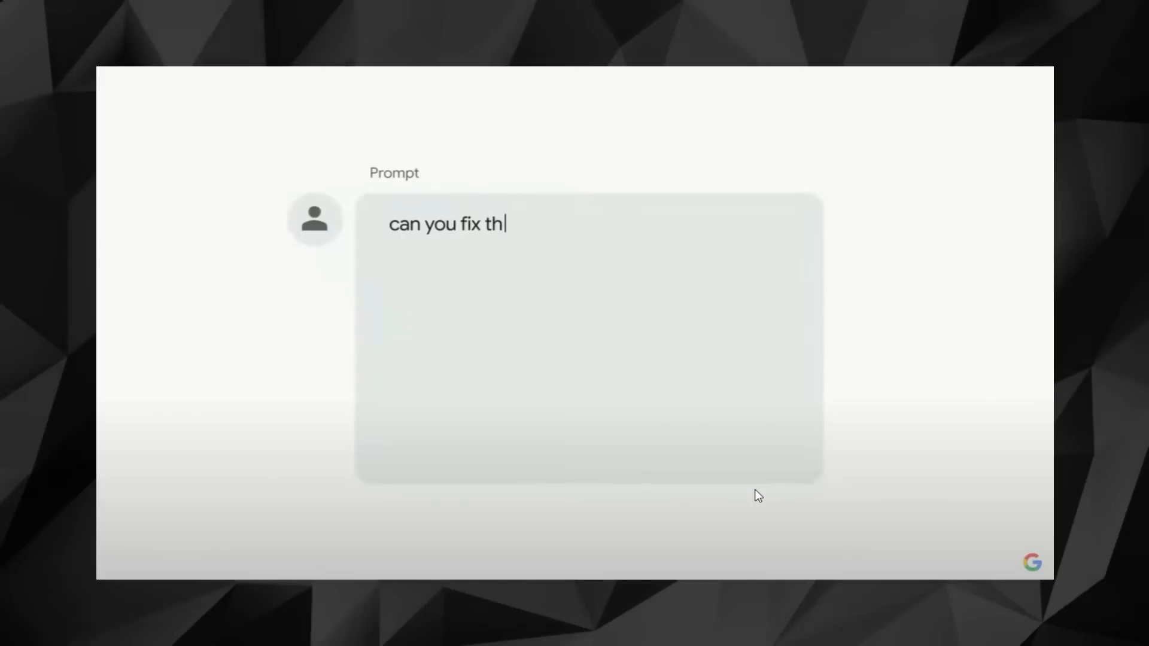
text(is code)
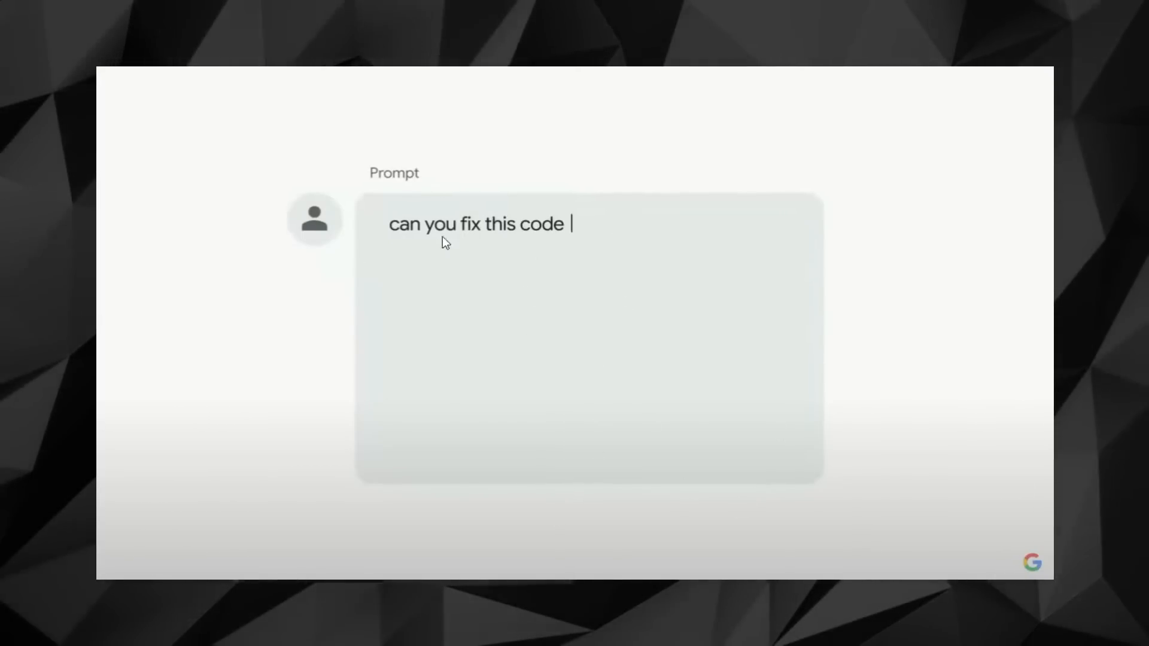
text(with a bug and add line by line comments in Korean.)
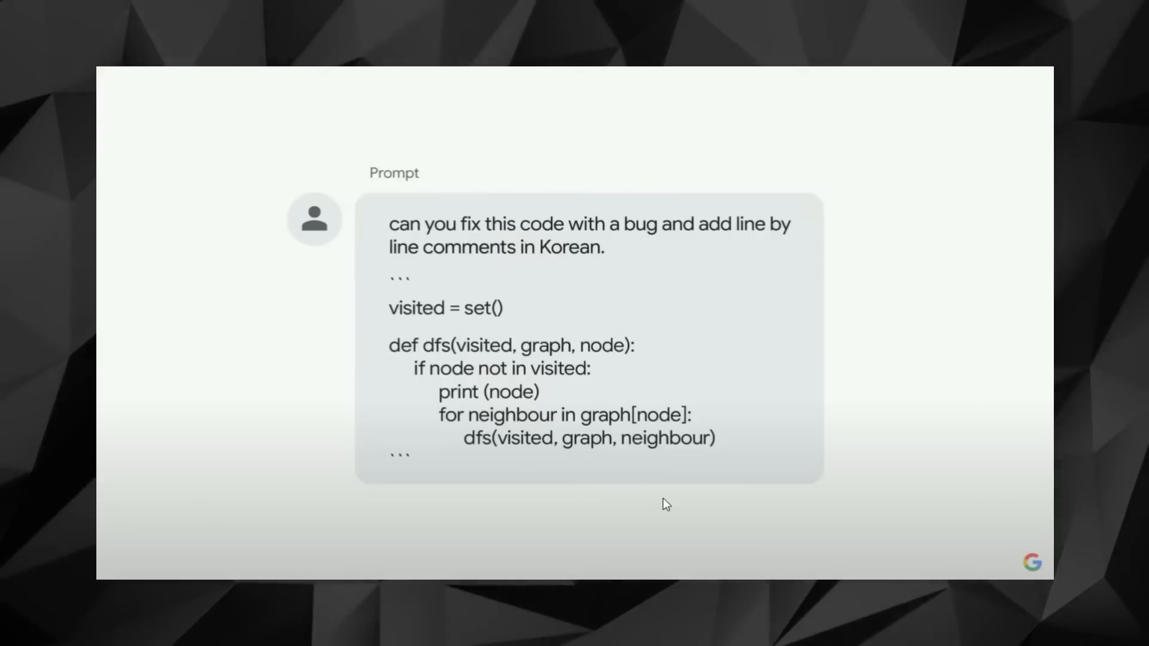
mouse_move(578, 456)
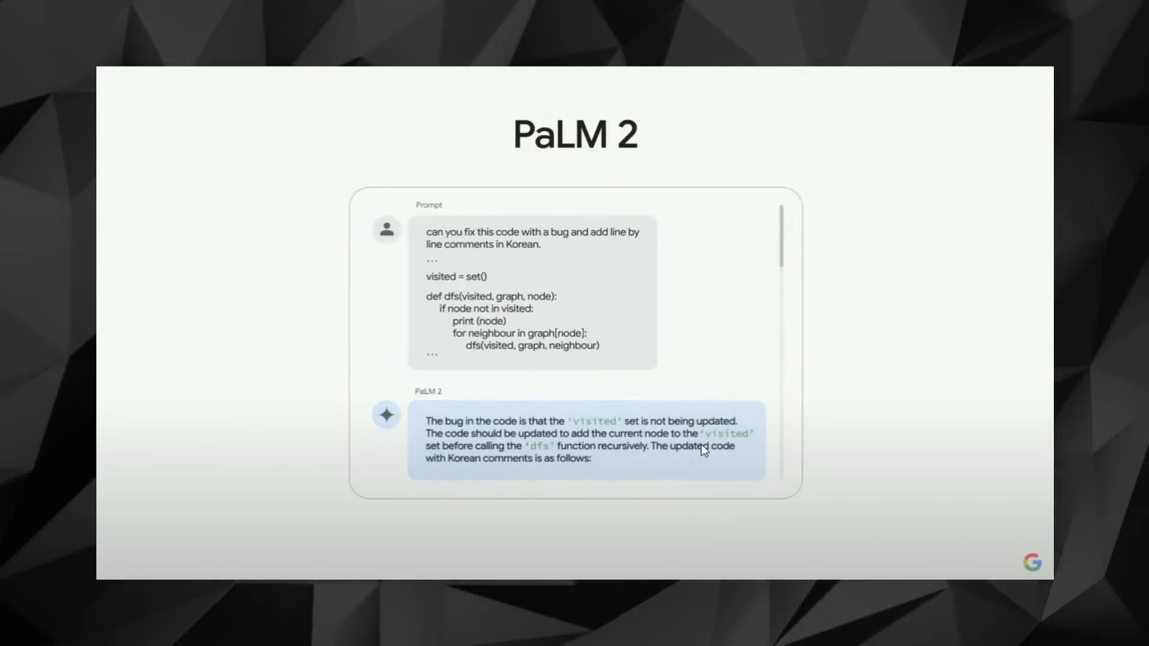
mouse_move(635, 495)
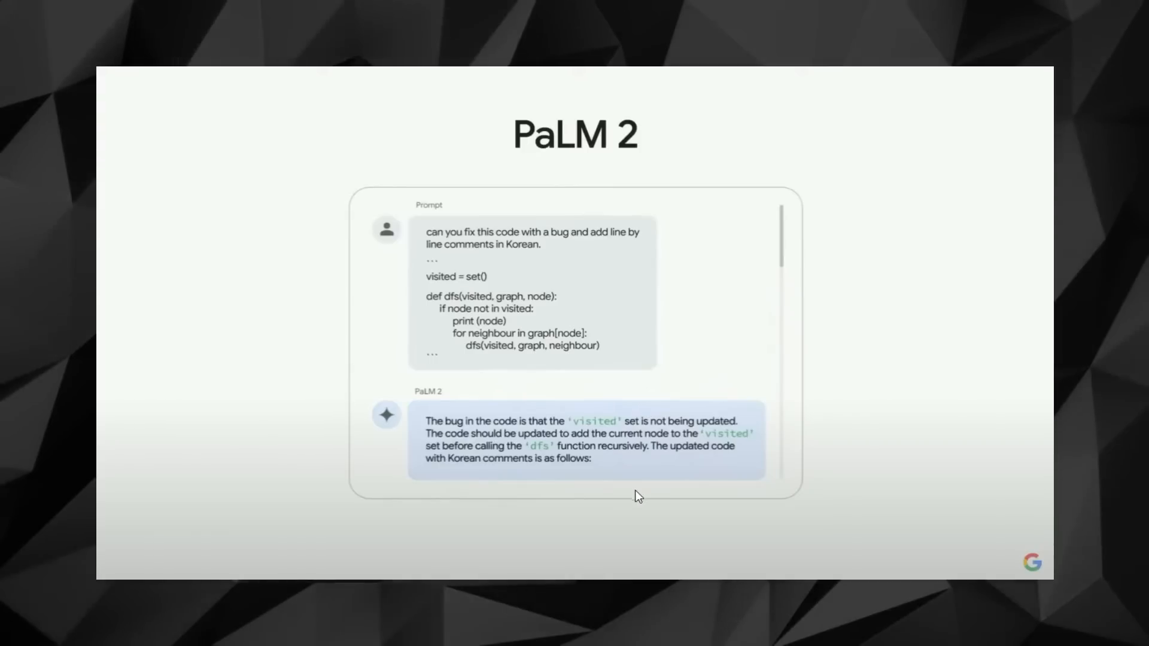
- Scroll down the PaLM 2 answer to the corrected DFS code with Korean comments
scroll(down, 3)
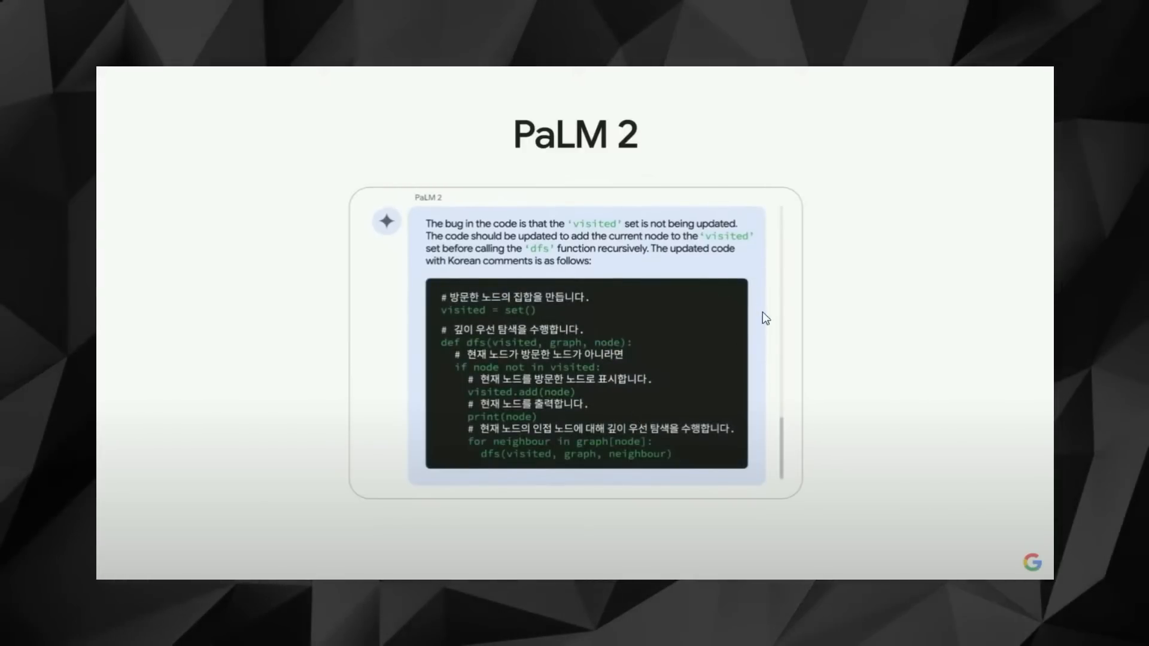
mouse_move(656, 387)
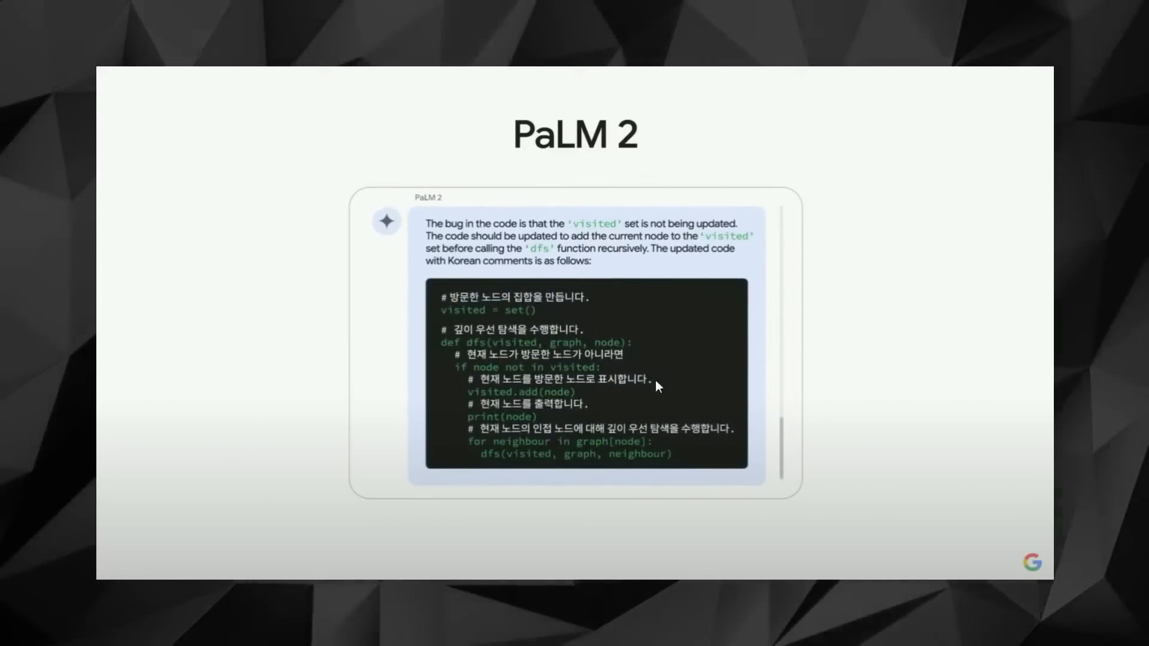
mouse_move(621, 393)
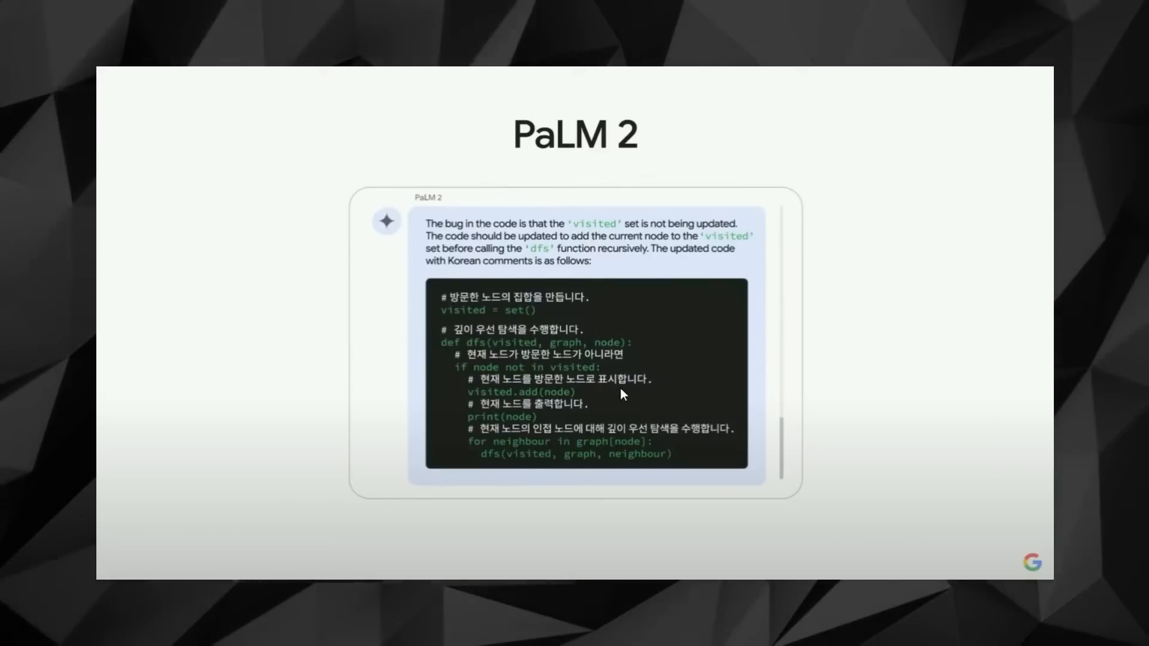
mouse_move(618, 354)
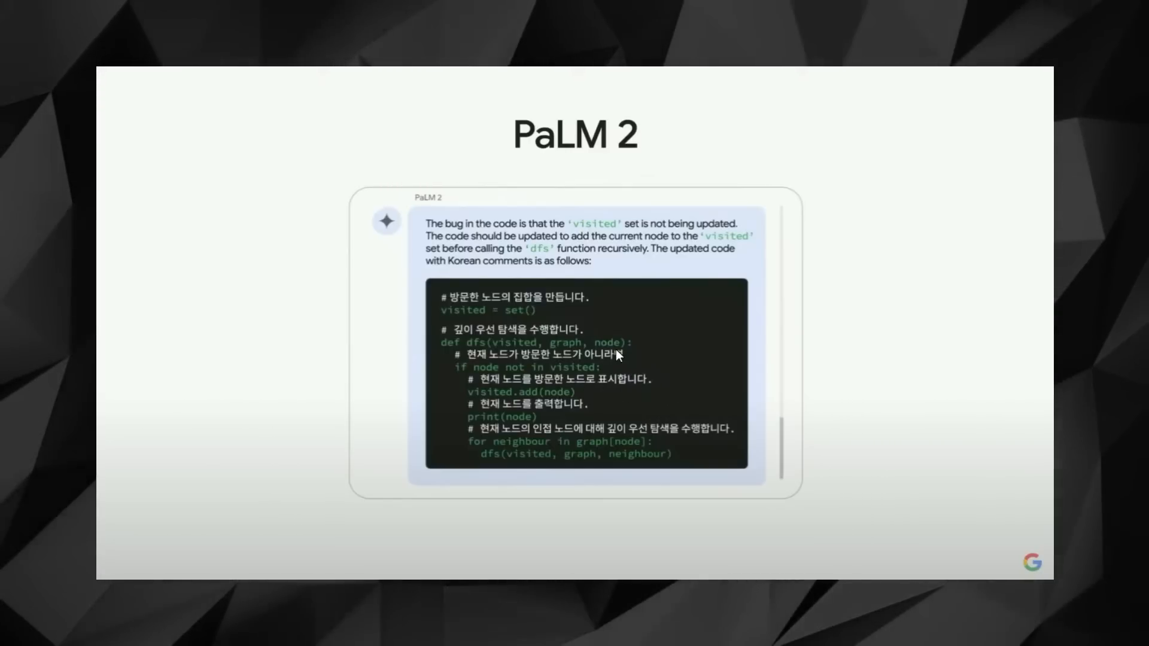
mouse_move(607, 350)
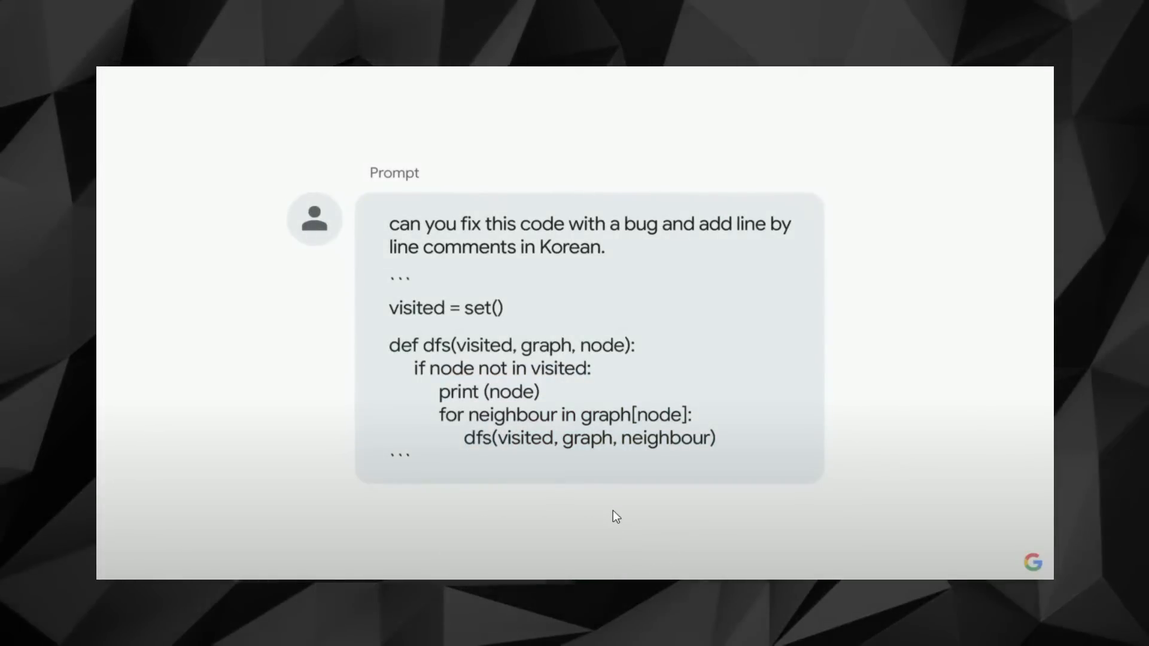
mouse_move(552, 524)
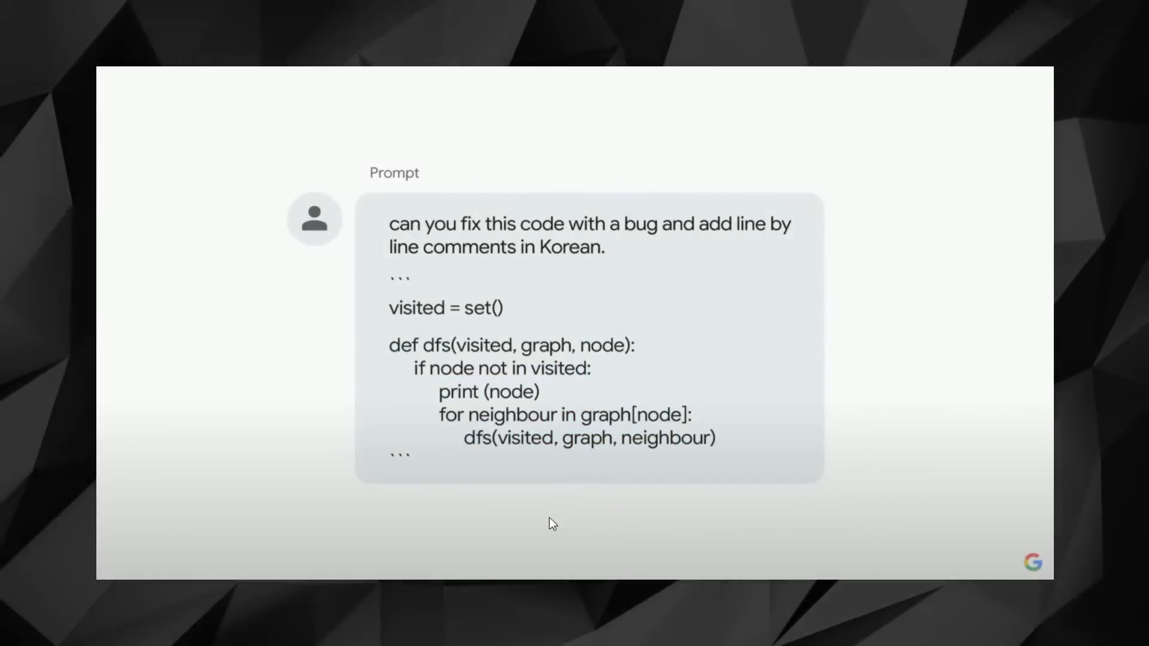
mouse_move(602, 541)
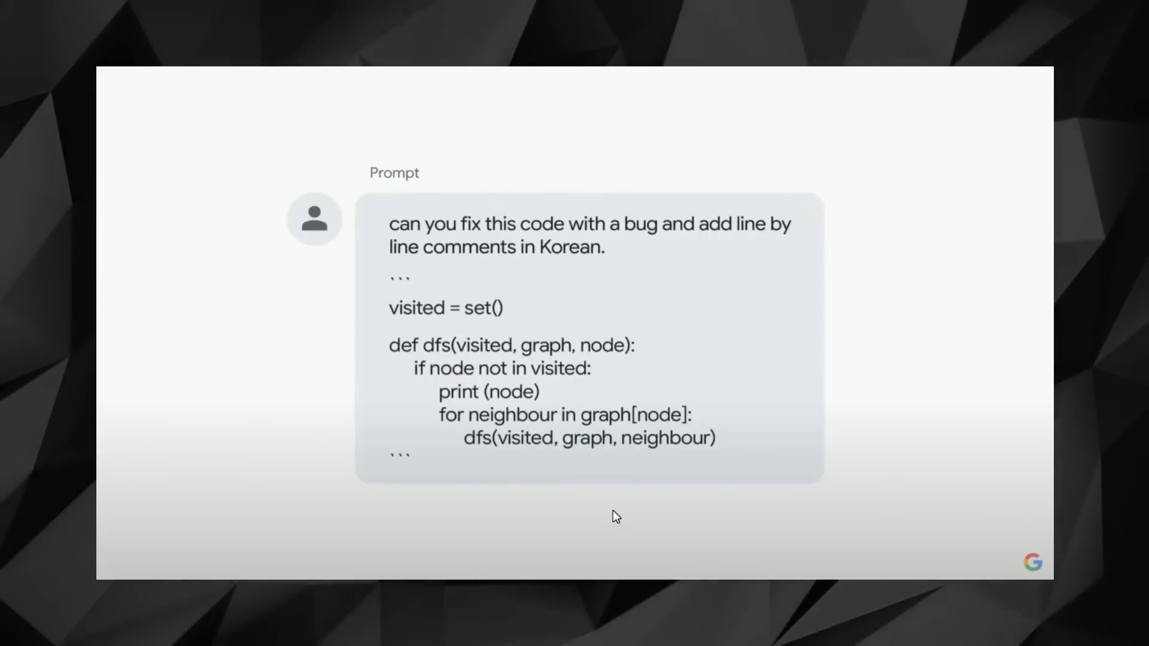
mouse_move(566, 526)
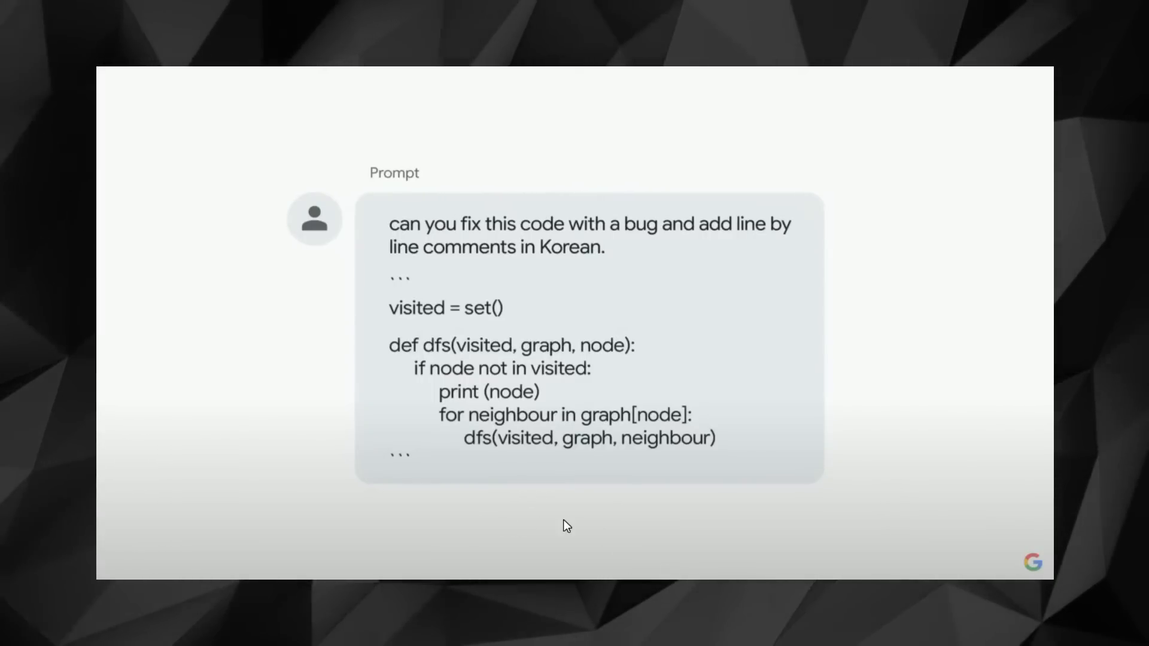
mouse_move(603, 541)
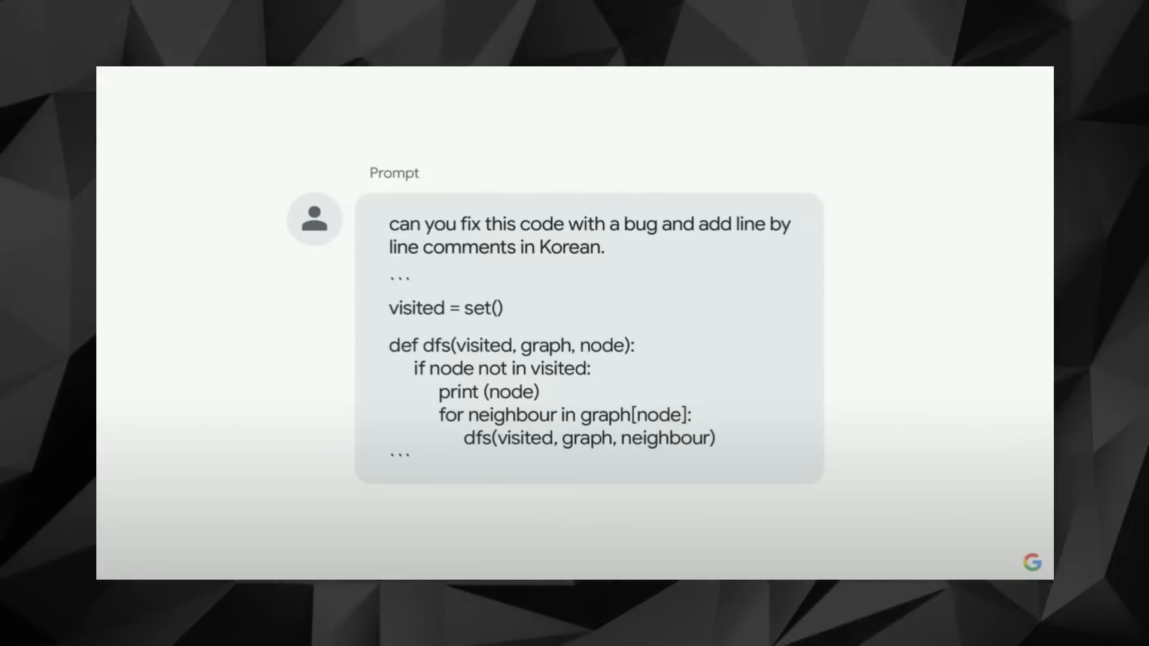
mouse_move(598, 527)
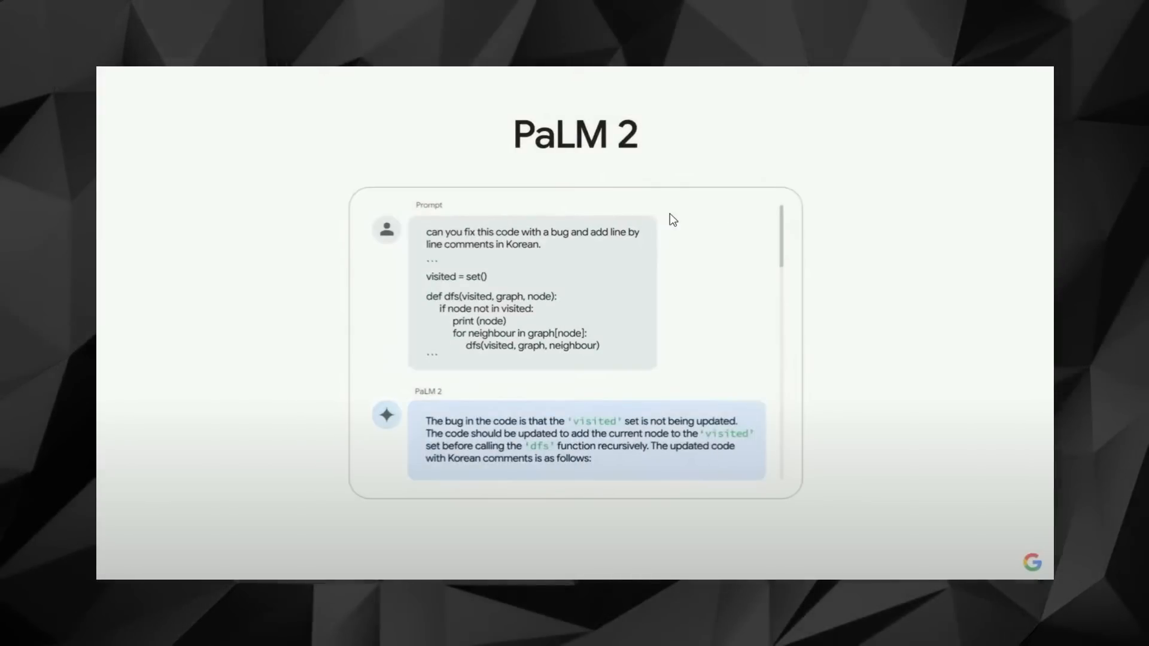
mouse_move(537, 480)
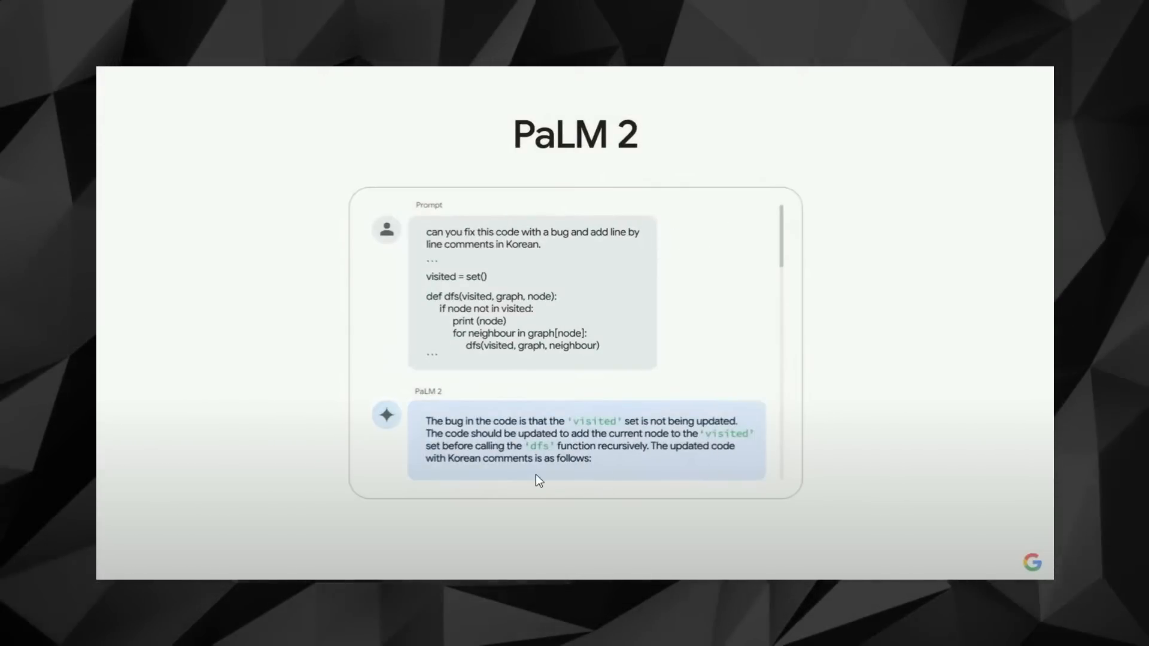
- Reveal the updated DFS code block with the added visited.add(node) line and Korean comments
click(641, 538)
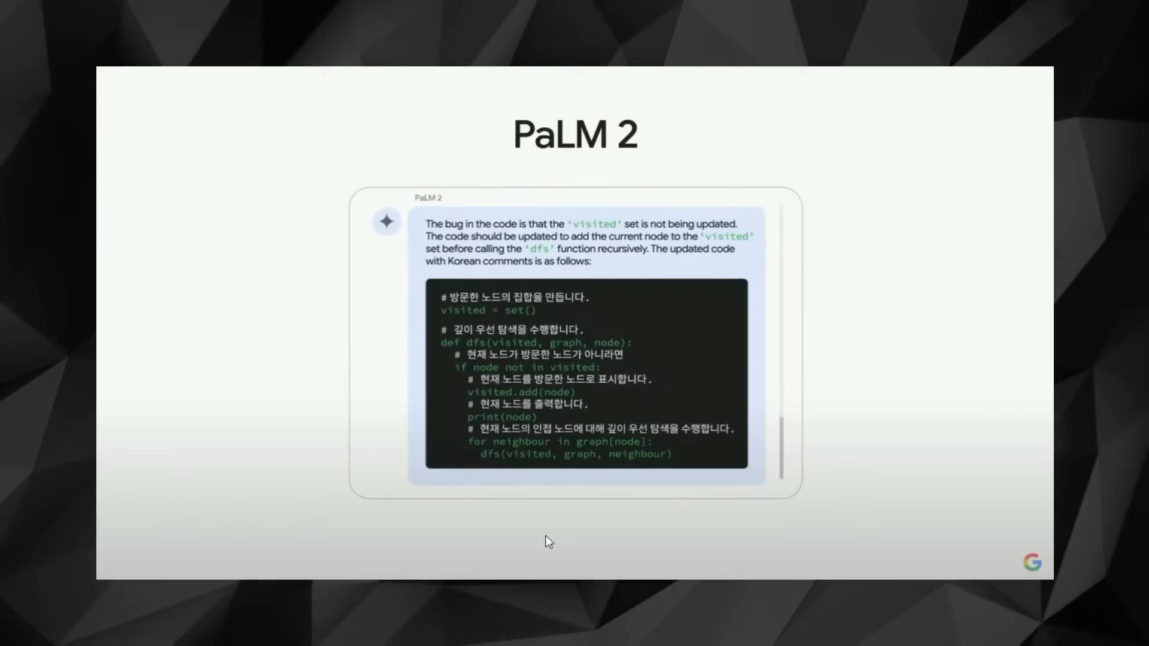
mouse_move(572, 521)
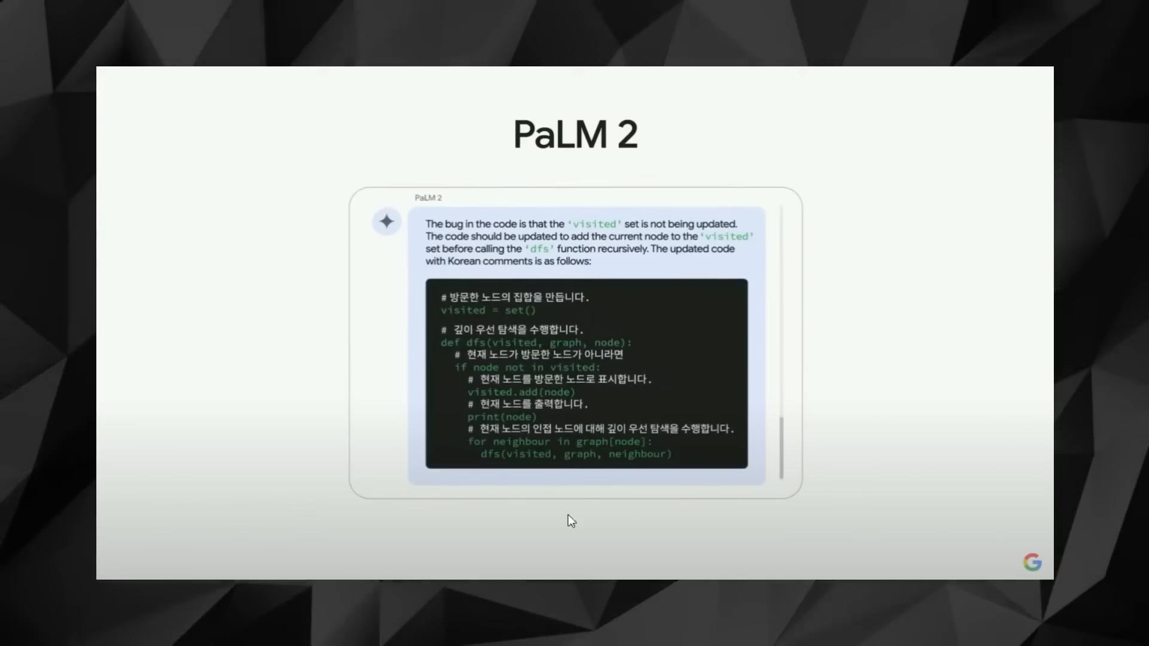
mouse_move(584, 536)
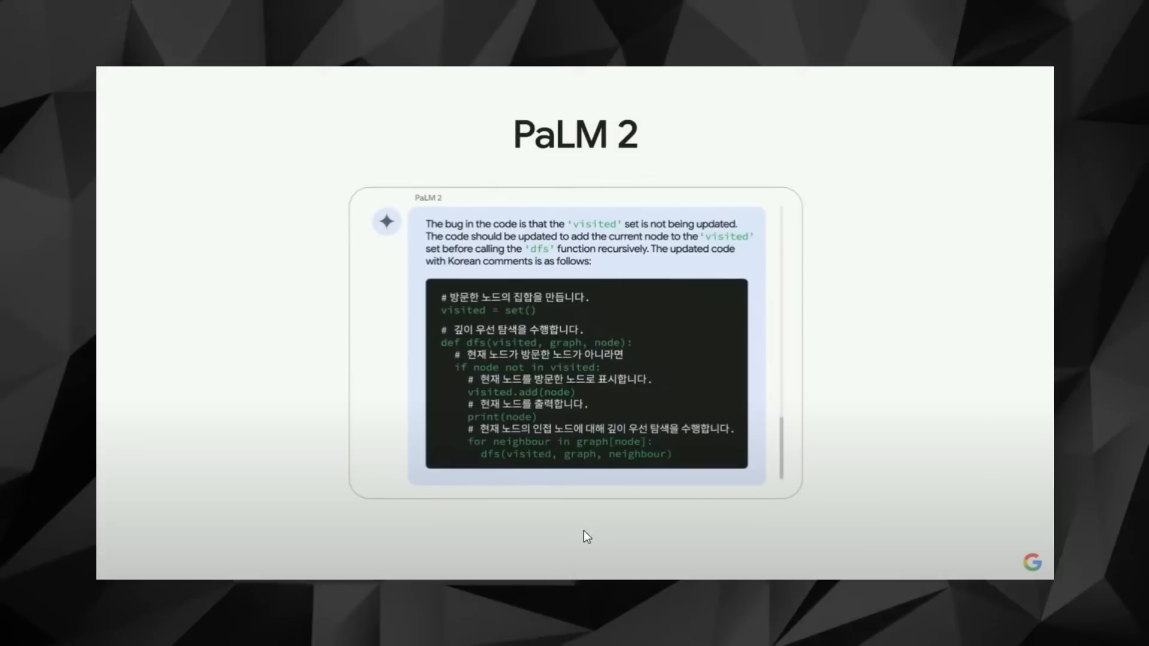
mouse_move(573, 538)
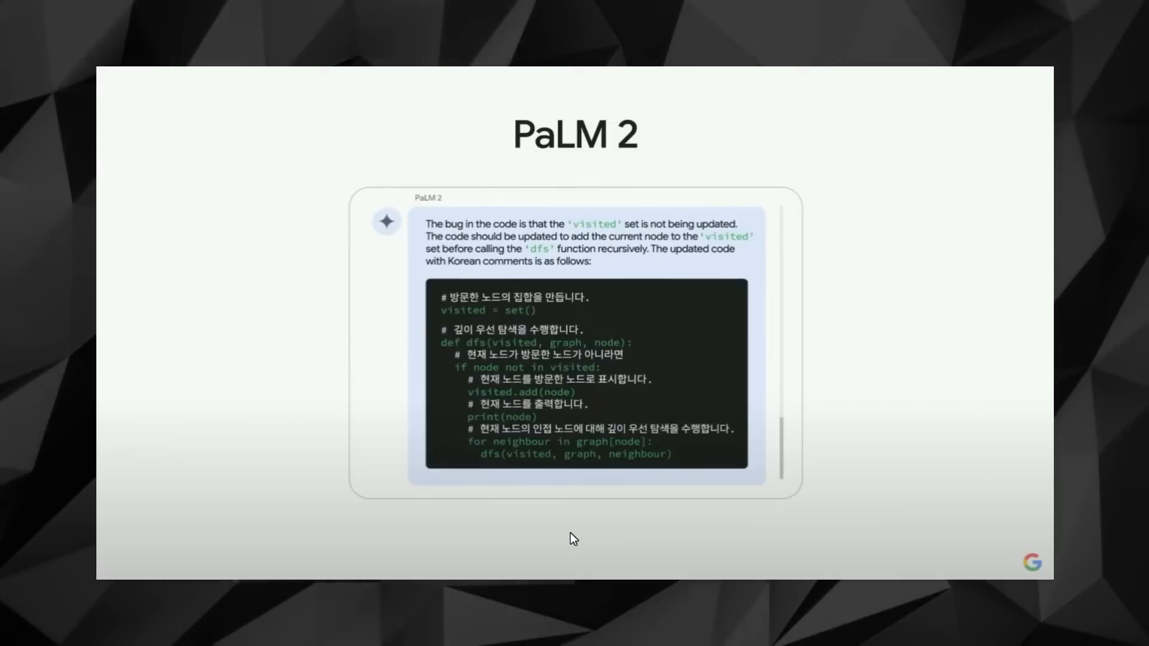
mouse_move(519, 513)
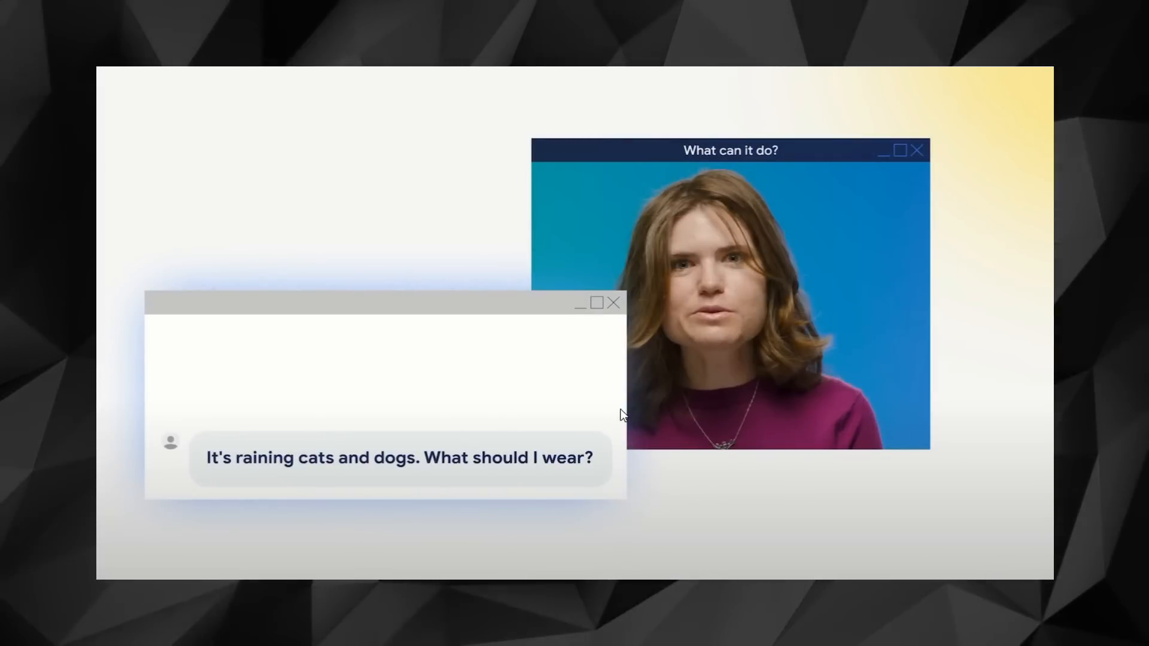
mouse_move(409, 486)
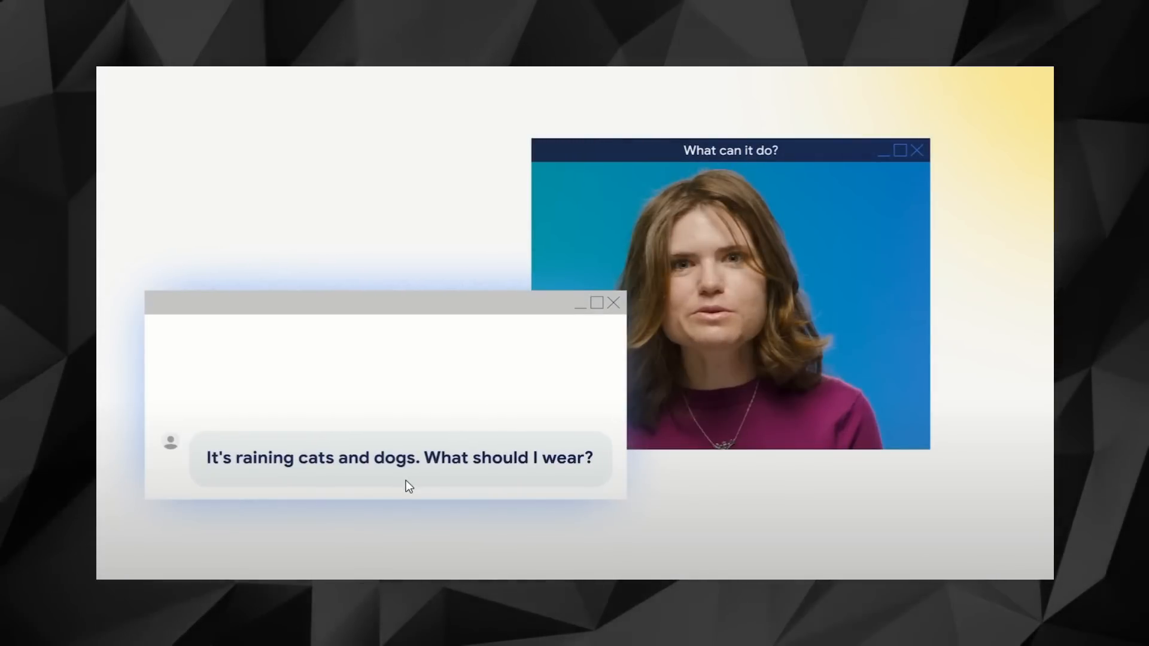
mouse_move(653, 474)
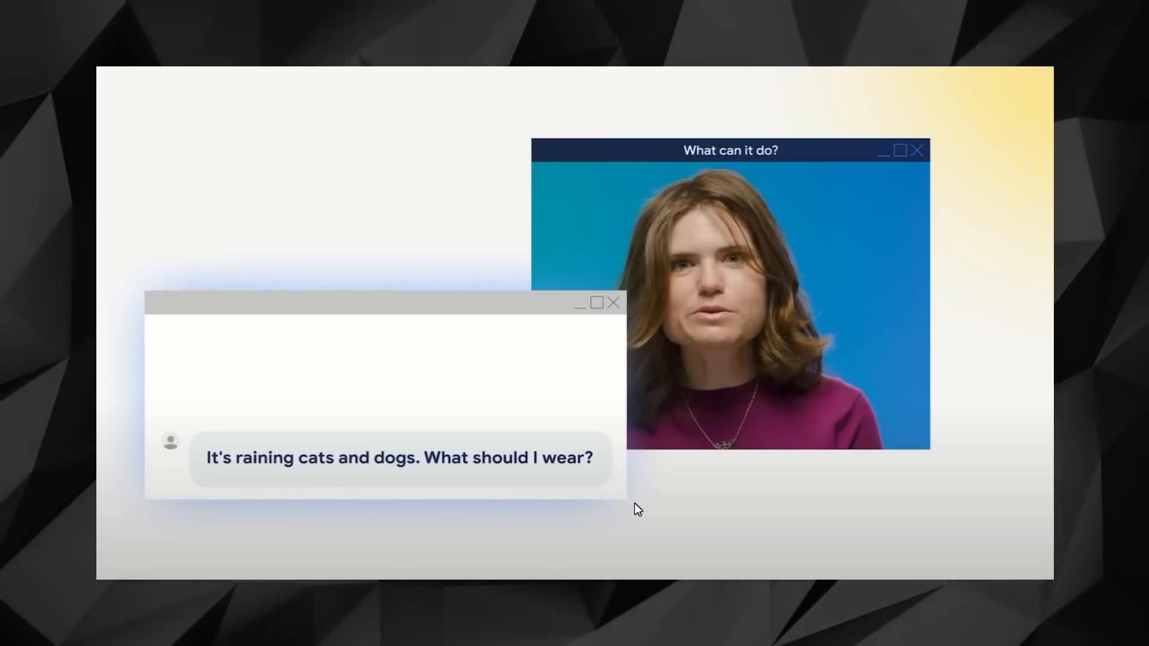
mouse_move(674, 439)
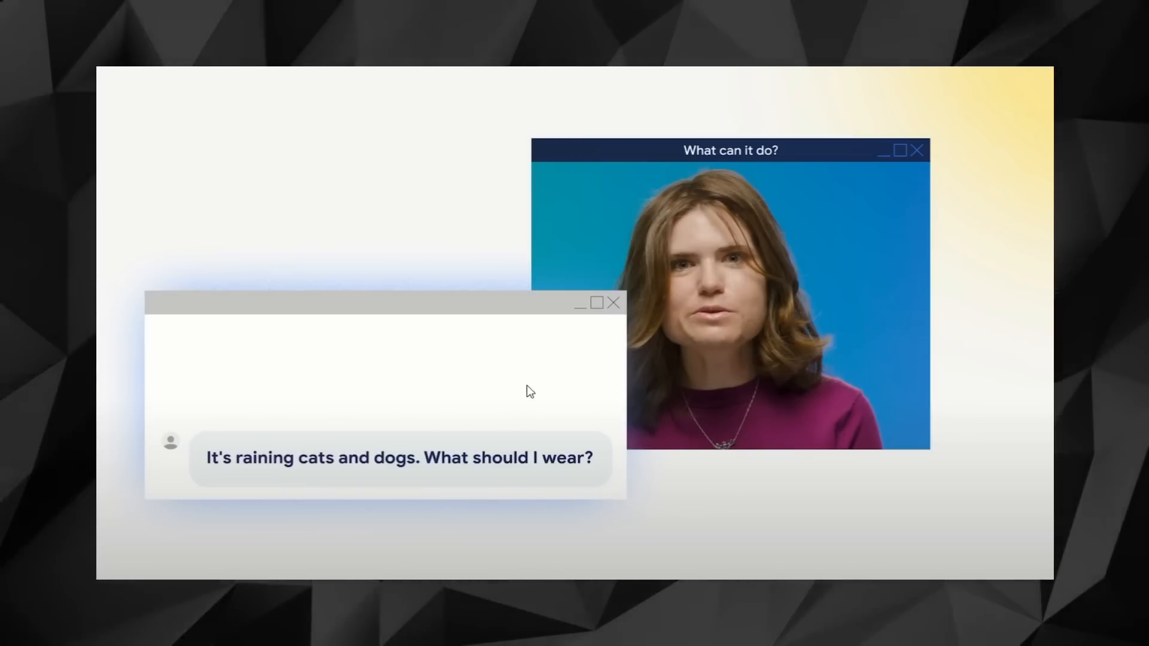
click(484, 515)
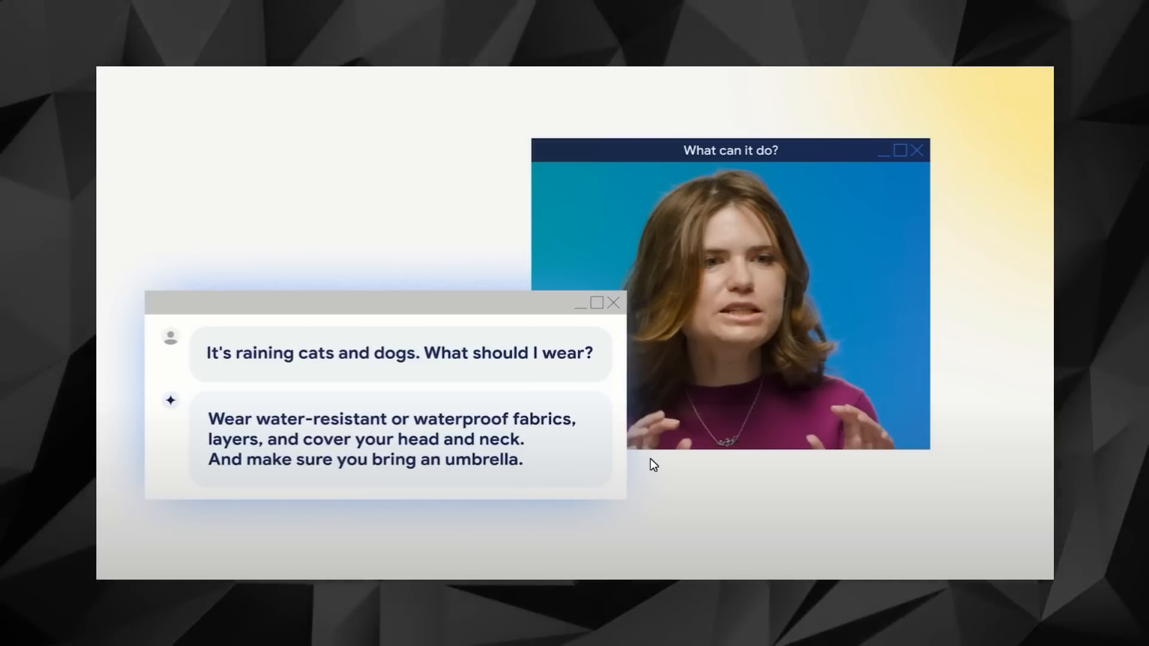
mouse_move(618, 525)
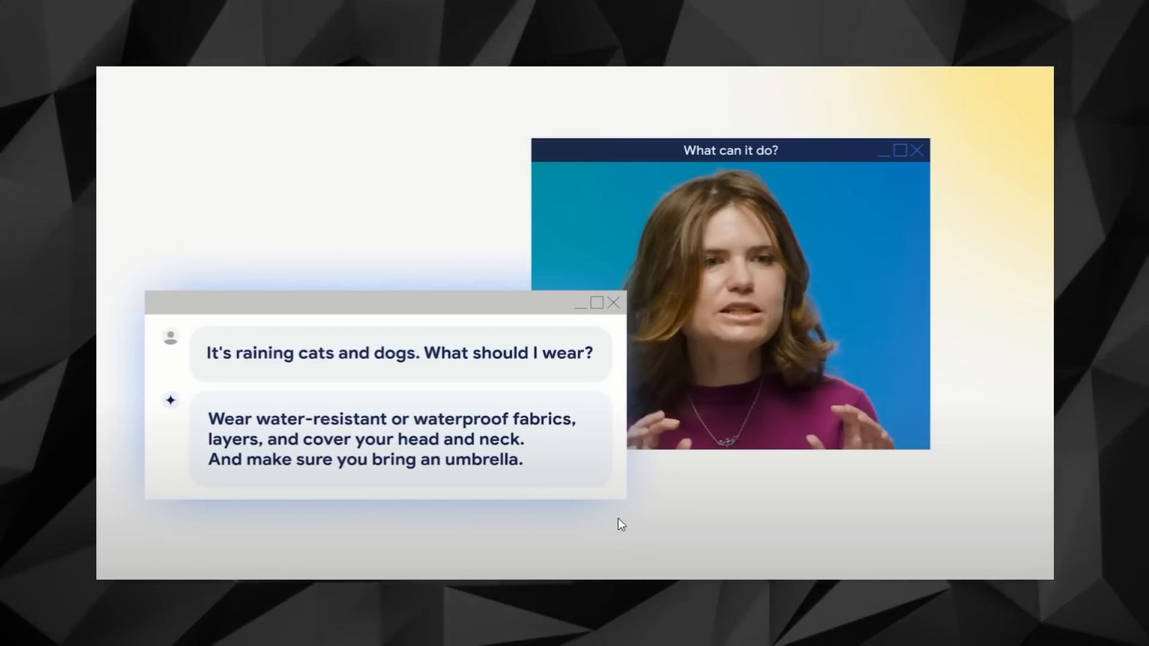
mouse_move(697, 550)
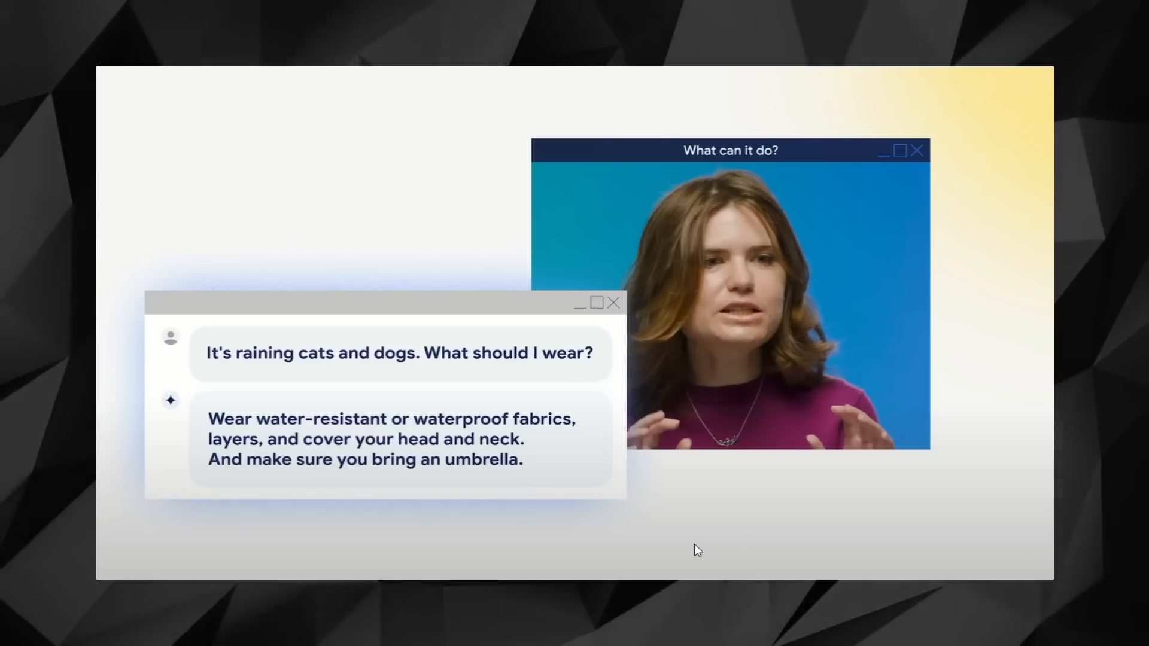
mouse_move(652, 530)
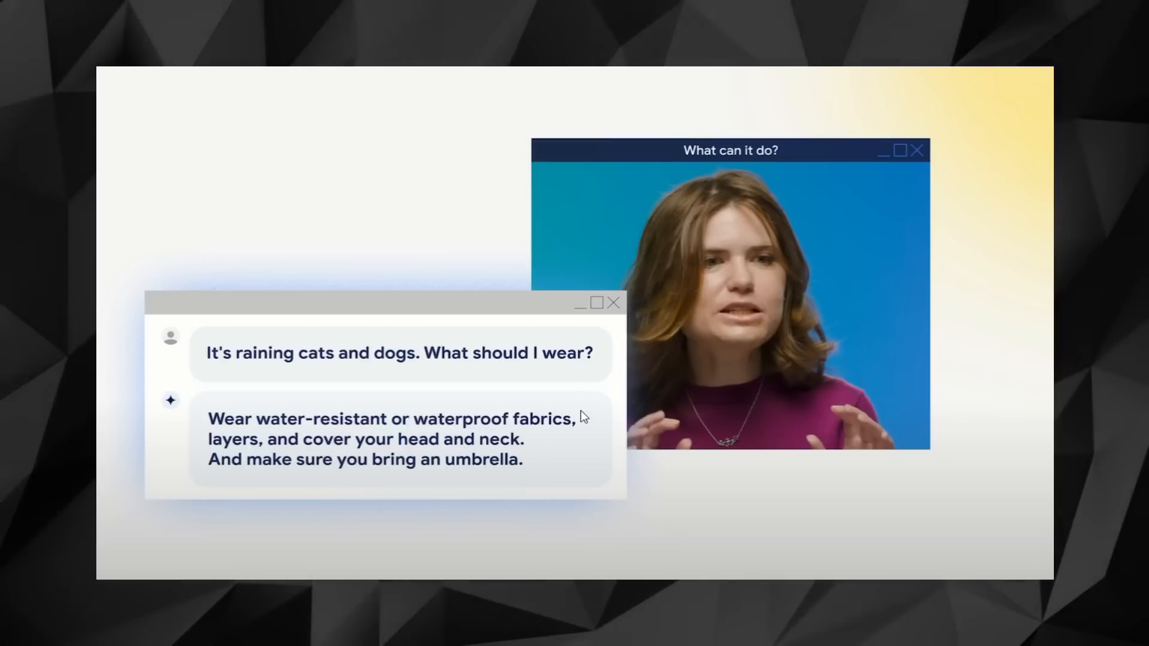
mouse_move(607, 416)
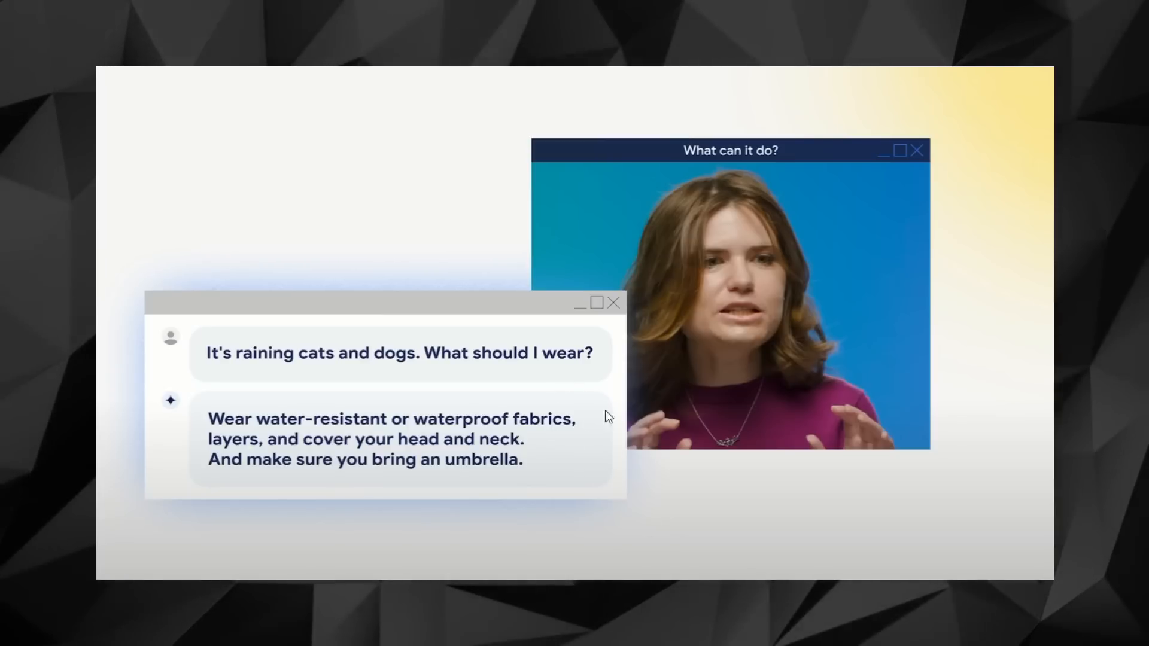
mouse_move(583, 424)
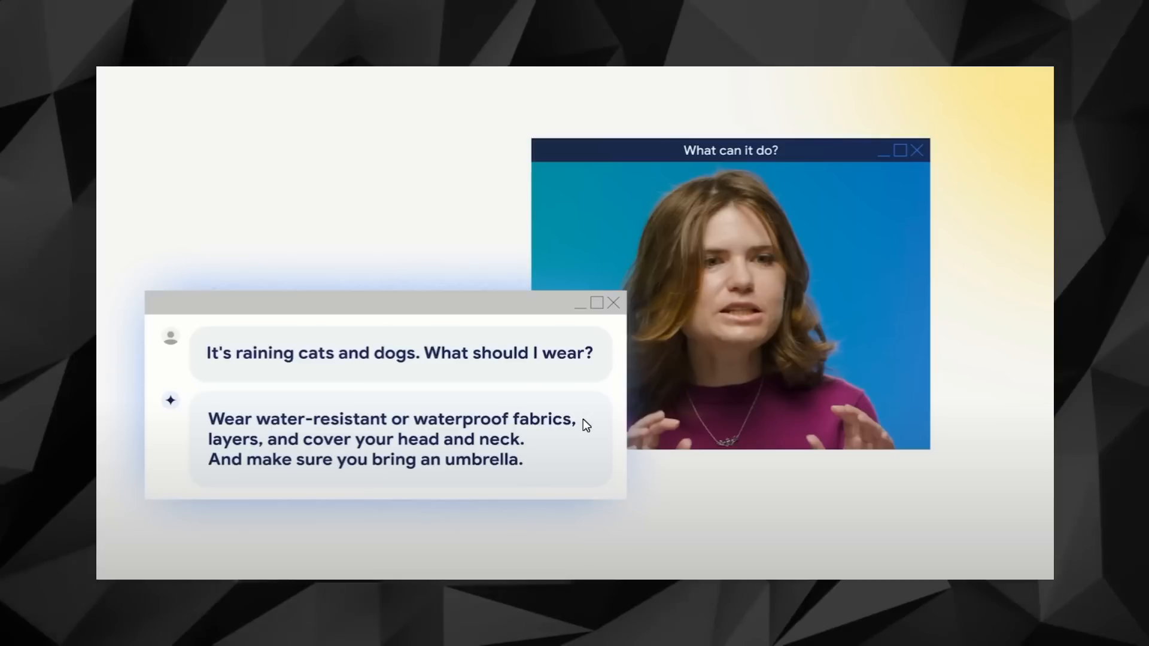
mouse_move(575, 369)
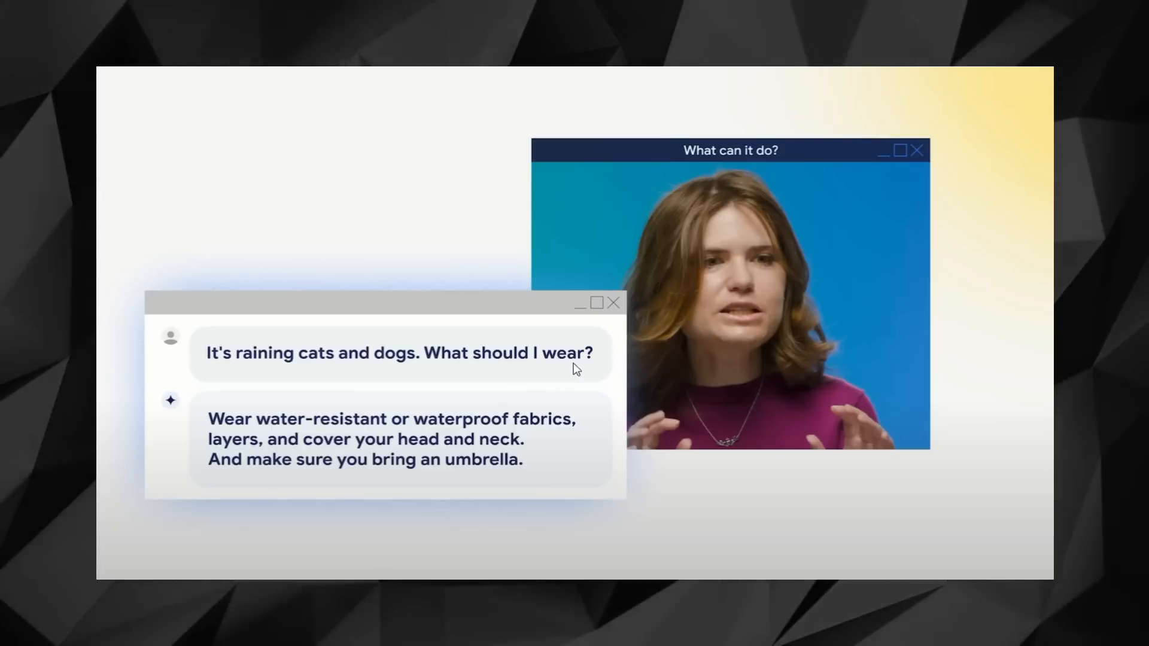
mouse_move(611, 404)
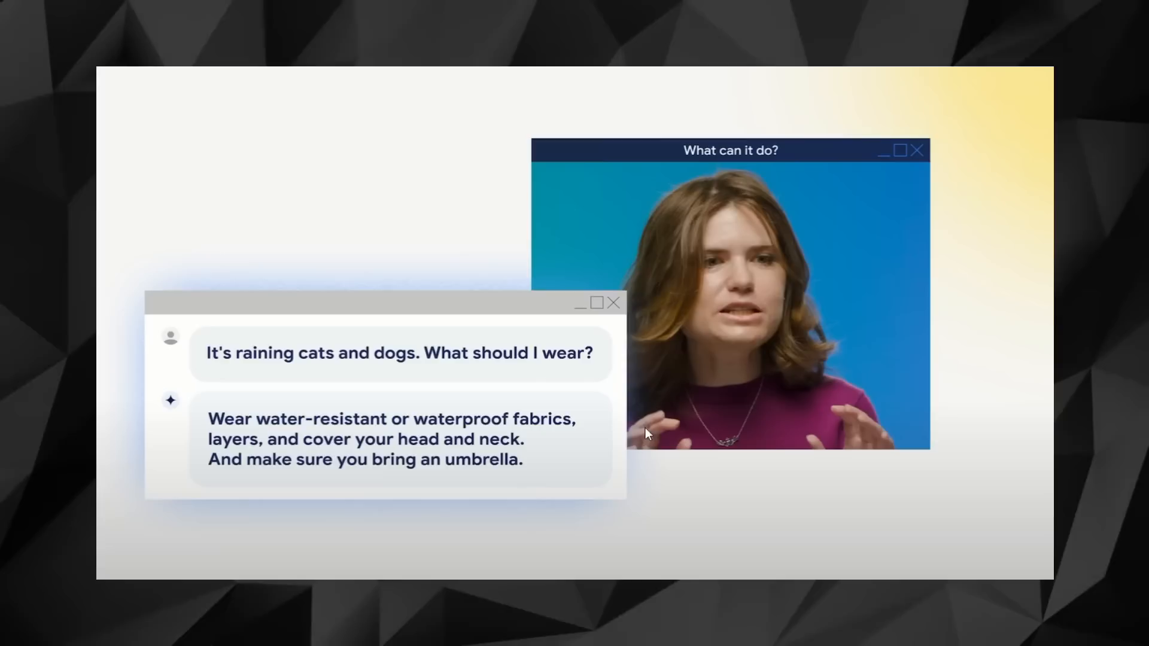
mouse_move(592, 425)
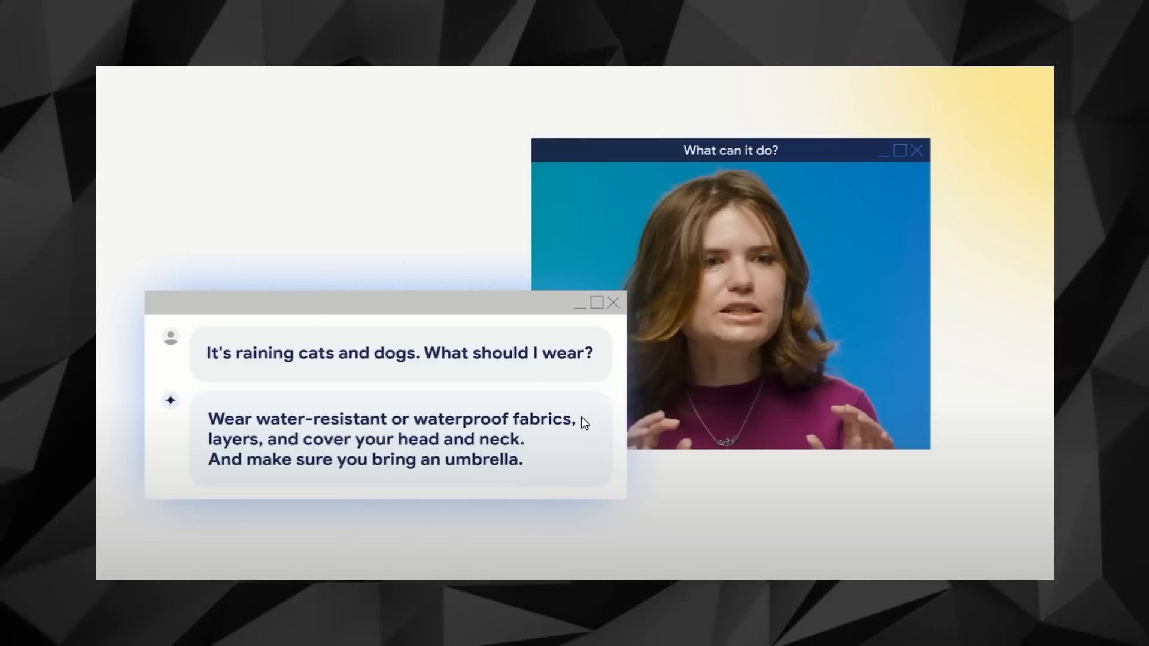
mouse_move(592, 430)
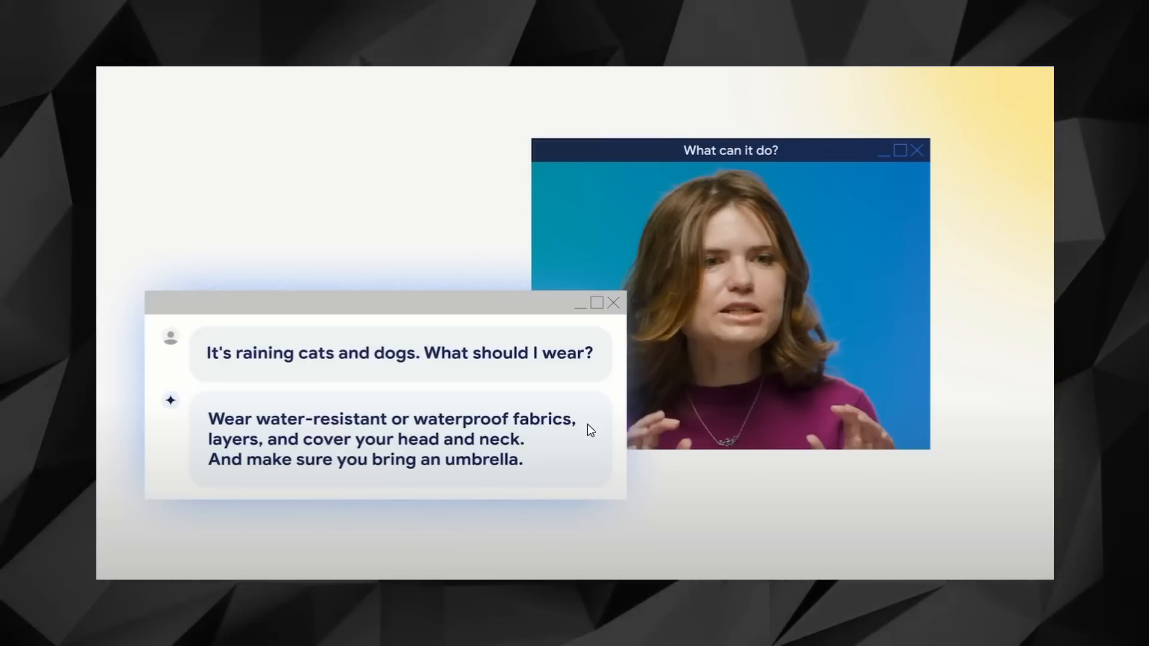
mouse_move(601, 442)
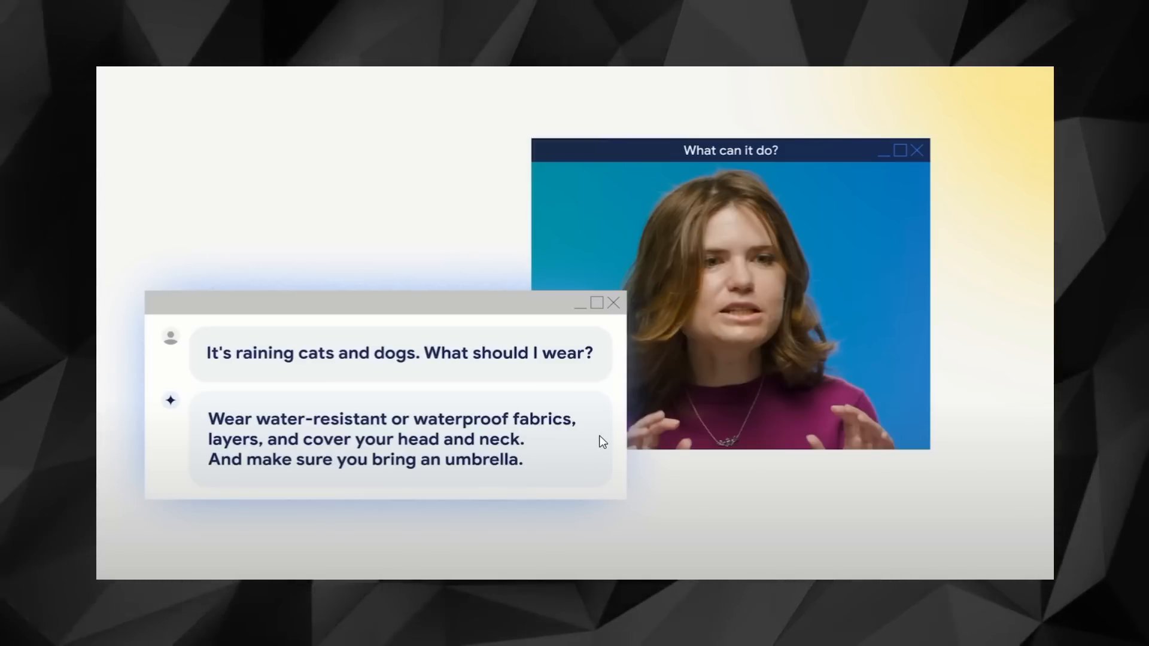
mouse_move(660, 465)
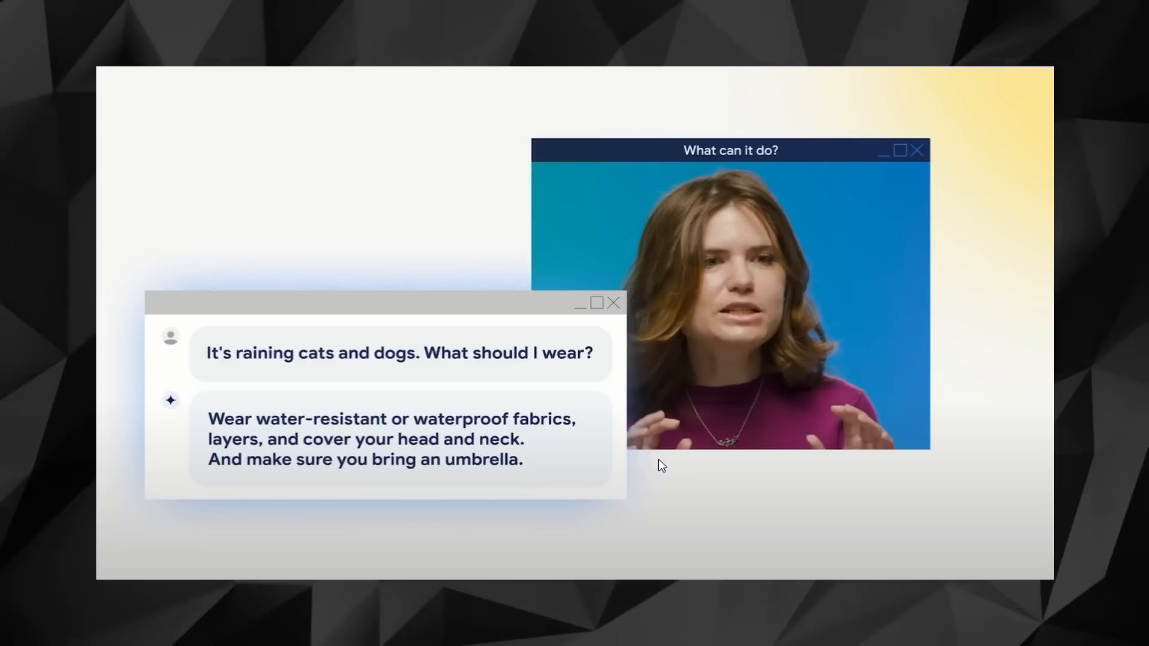
mouse_move(575, 446)
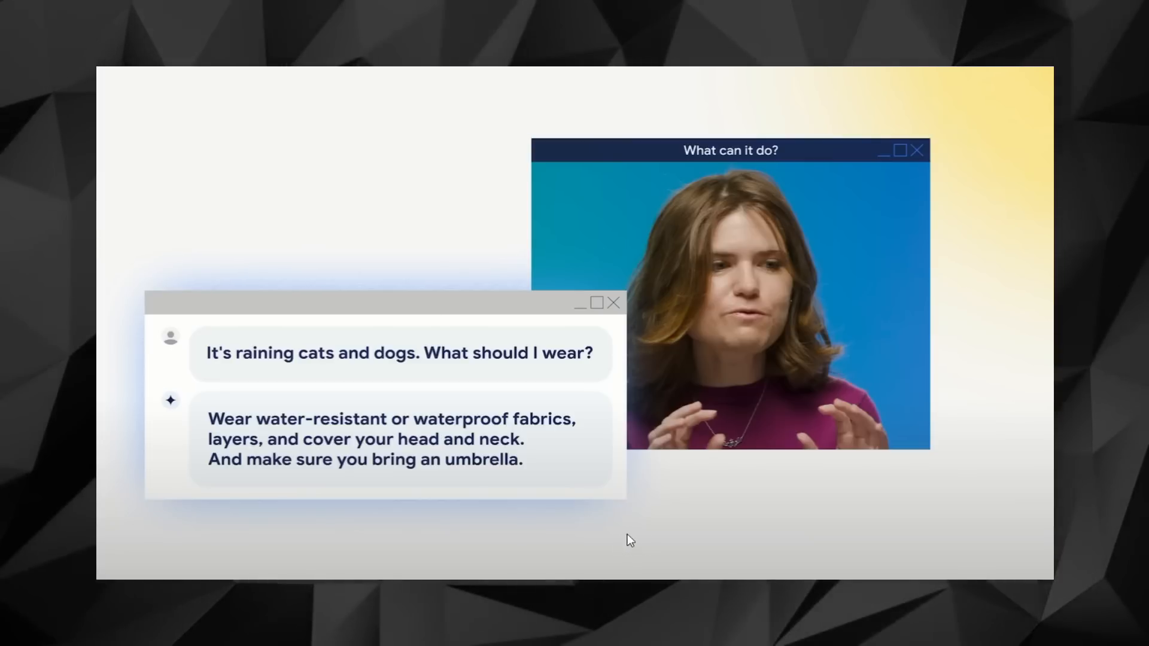
mouse_move(632, 540)
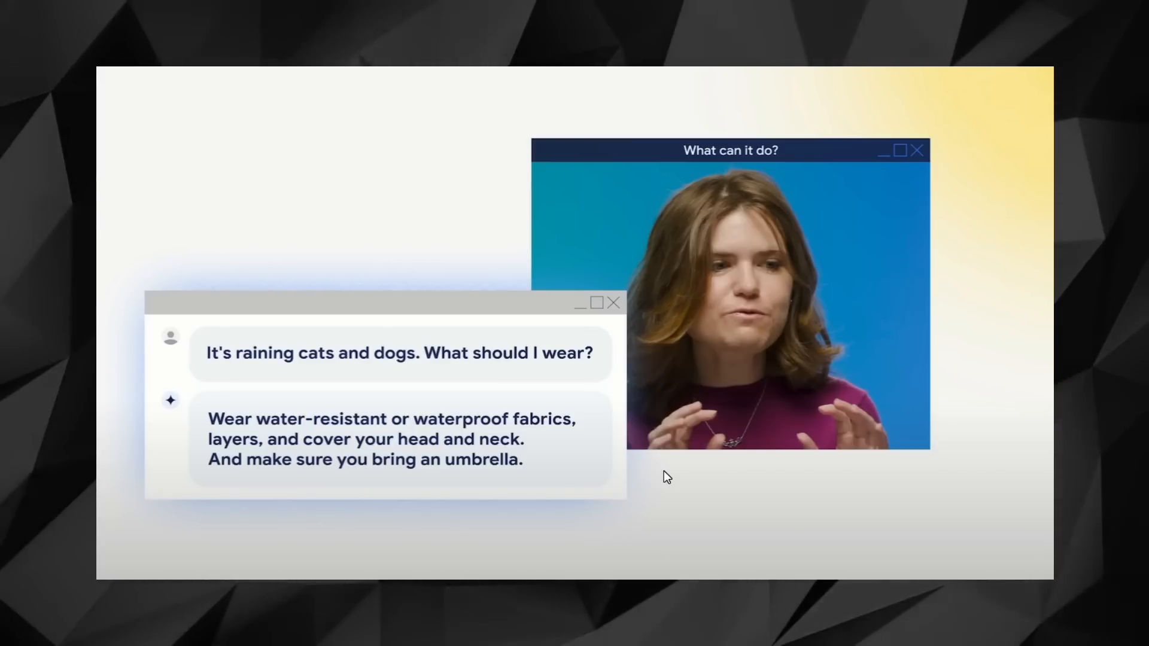
mouse_move(687, 491)
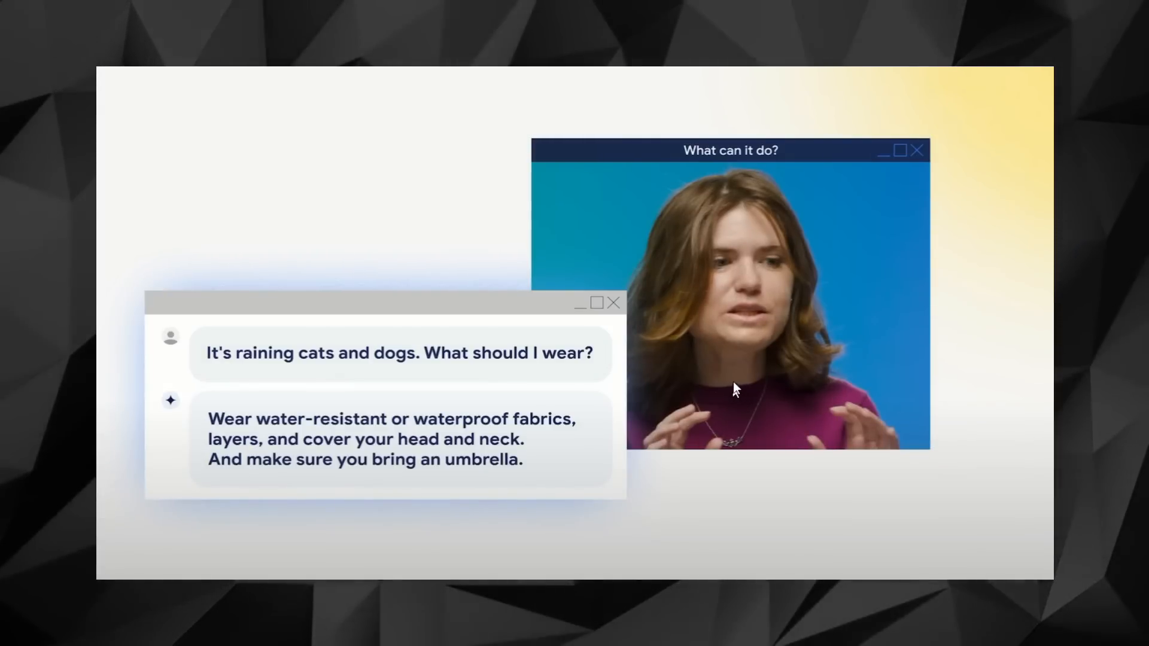
mouse_move(719, 399)
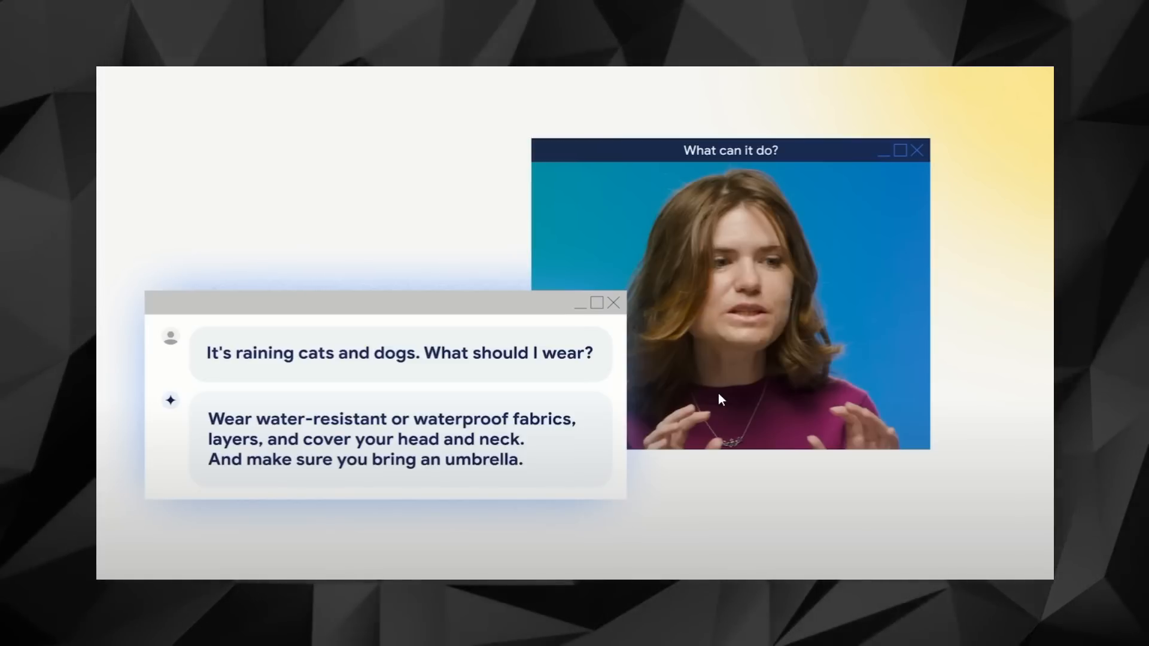
mouse_move(693, 392)
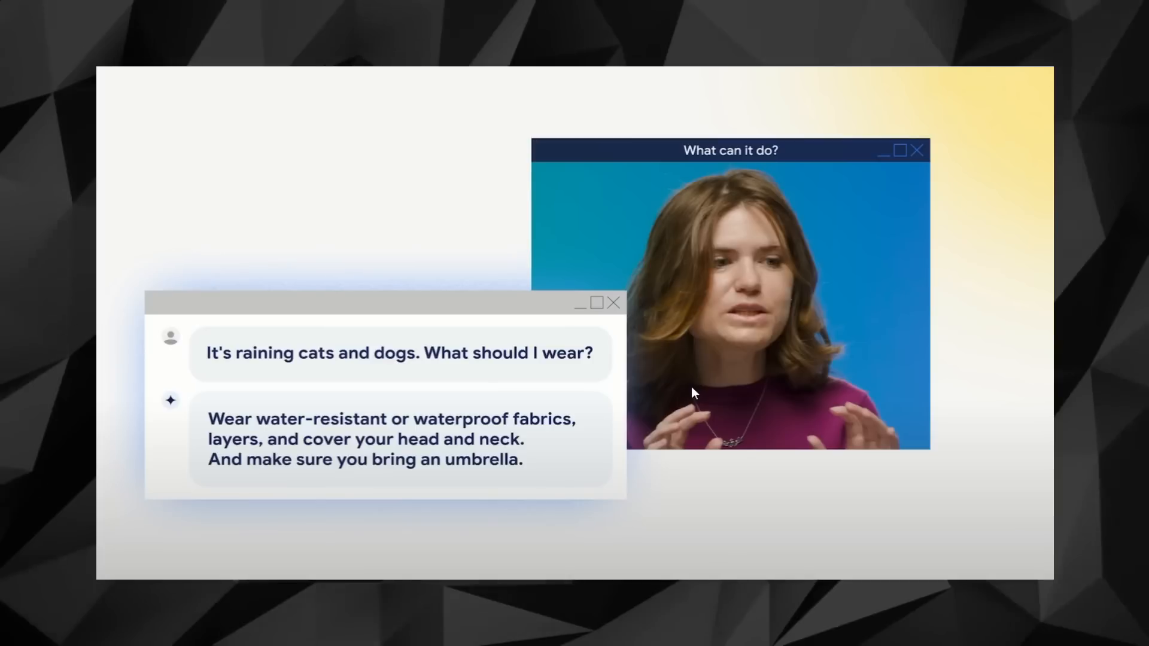
mouse_move(647, 525)
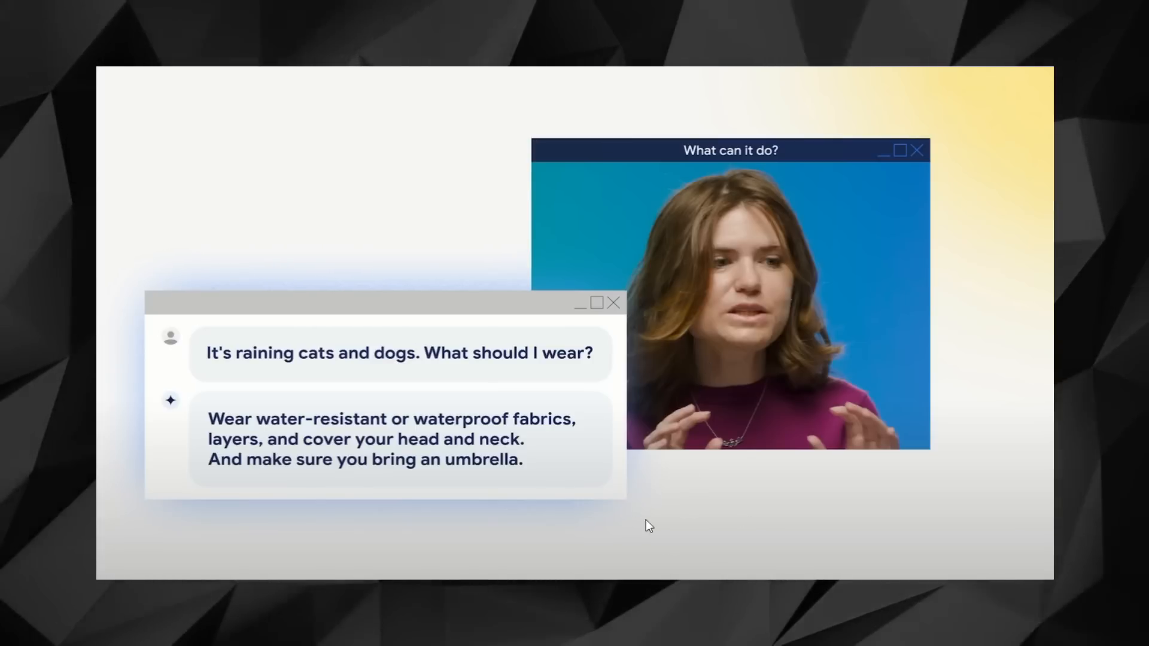
mouse_move(626, 541)
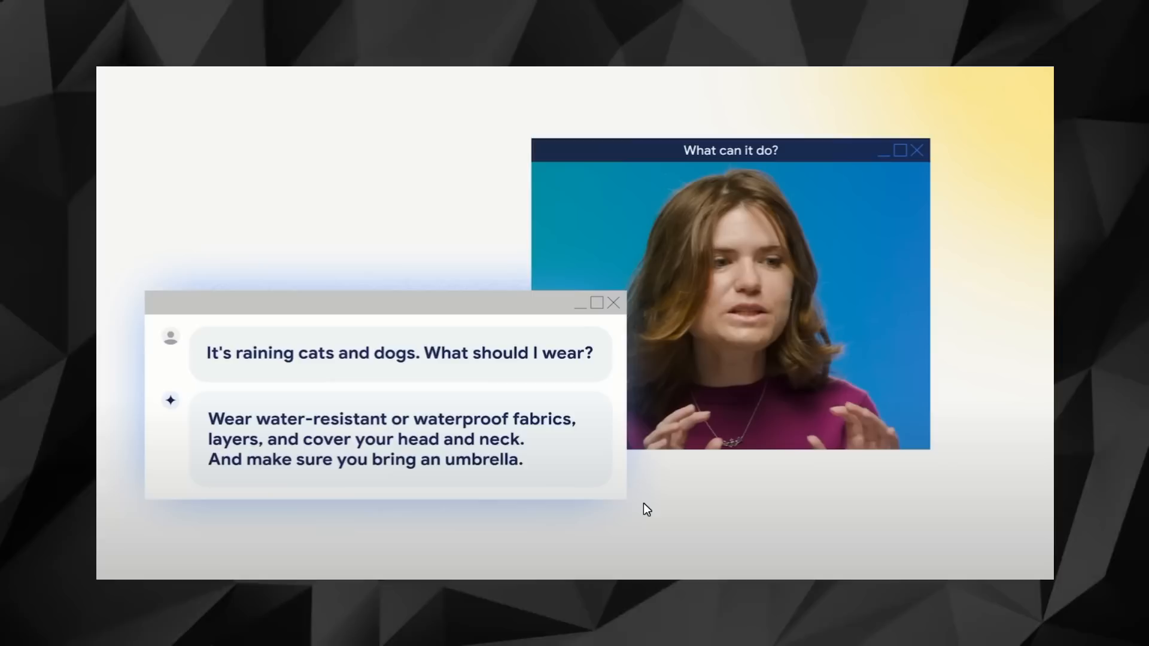
mouse_move(694, 386)
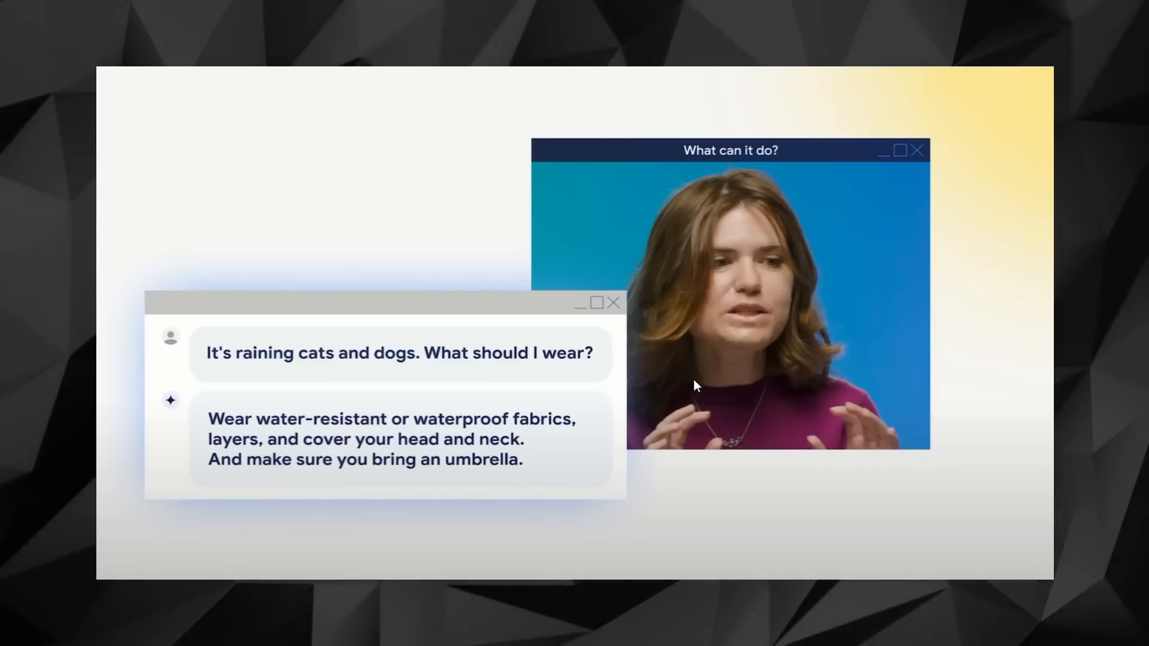
mouse_move(564, 524)
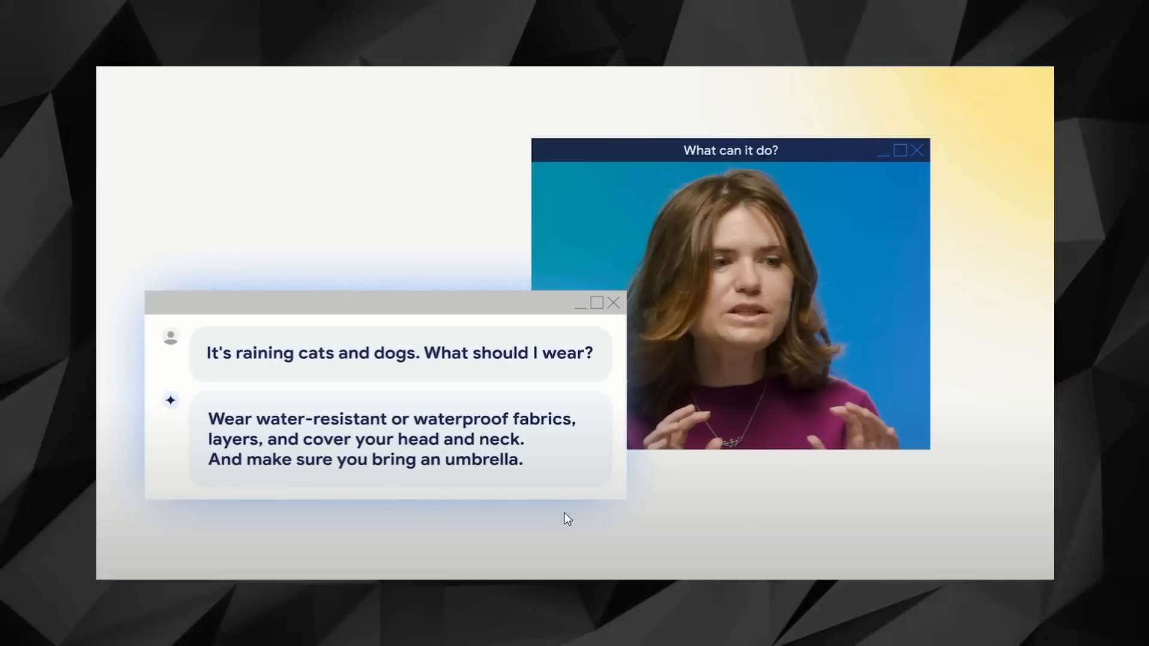
mouse_move(610, 481)
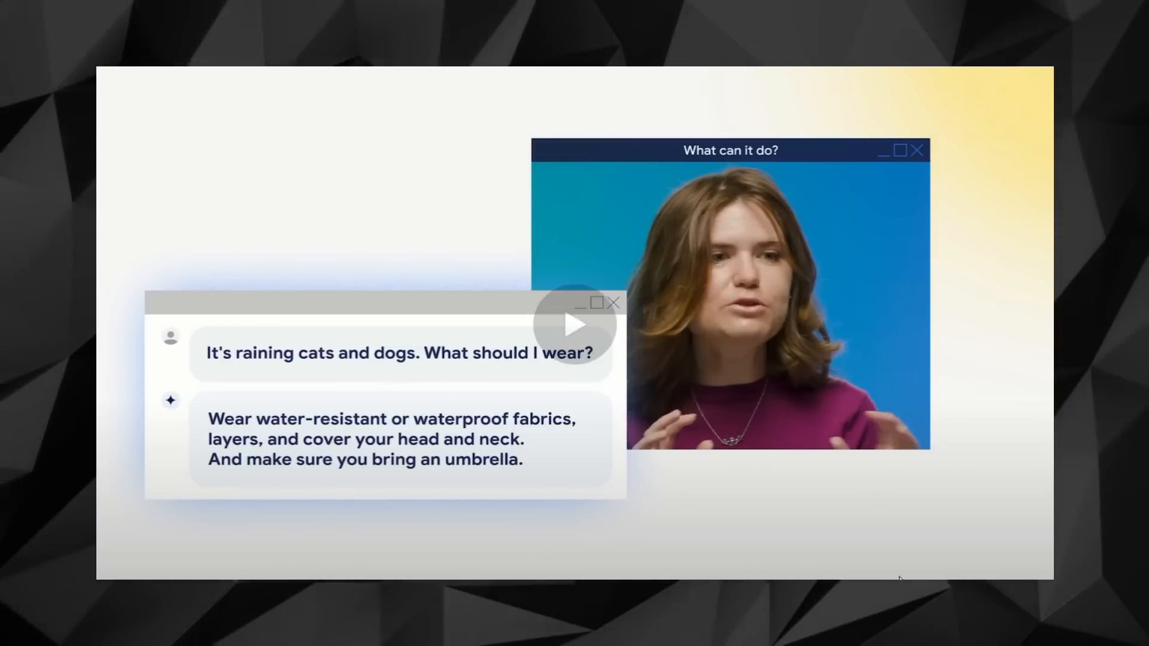
click(575, 324)
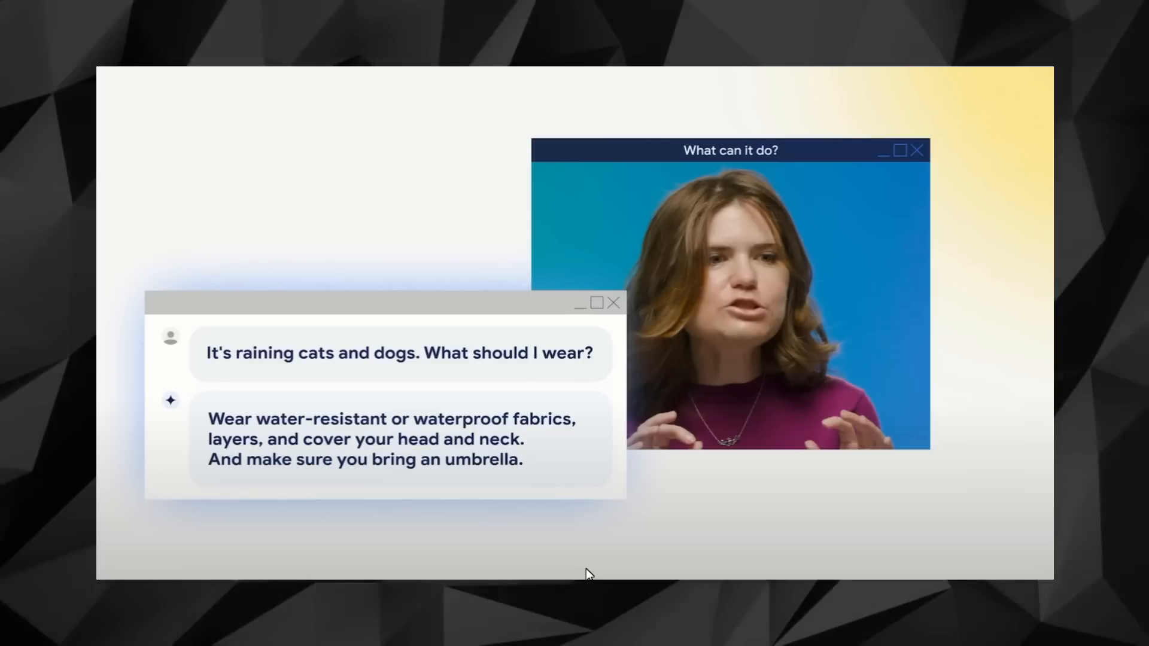
mouse_move(680, 358)
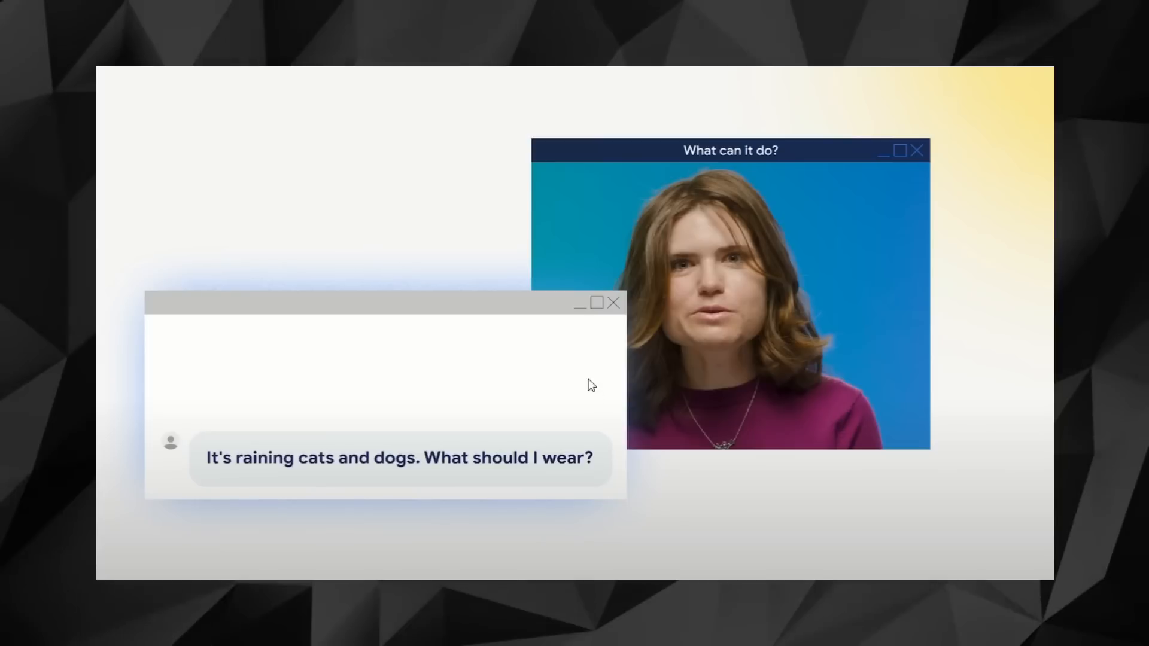
mouse_move(644, 559)
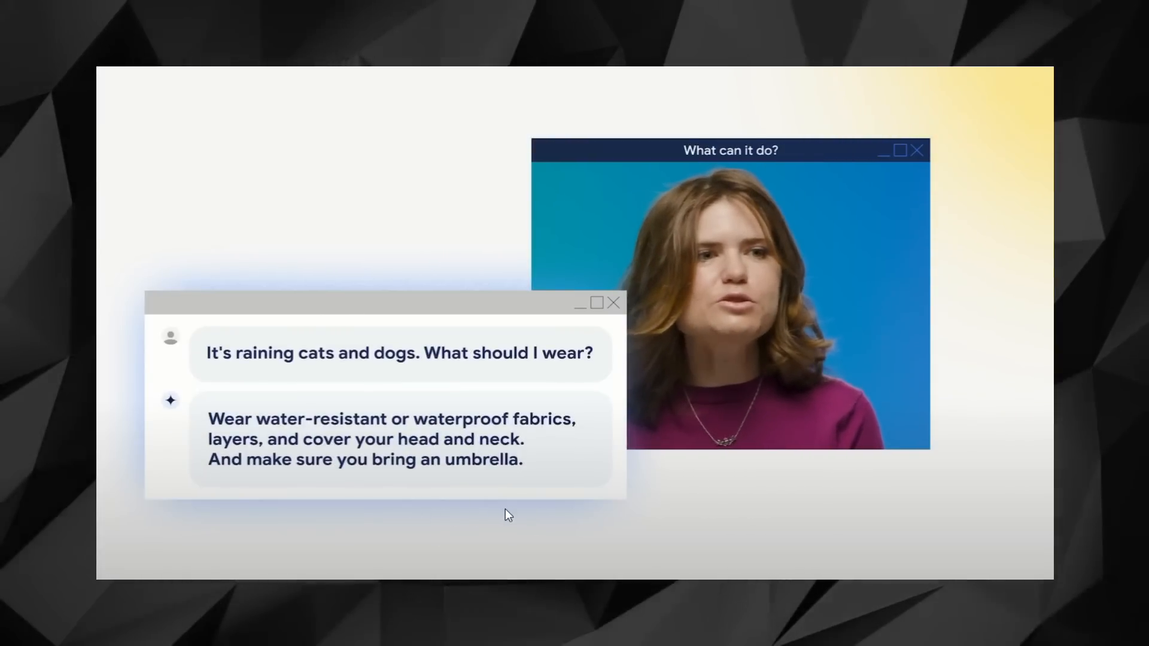
mouse_move(693, 515)
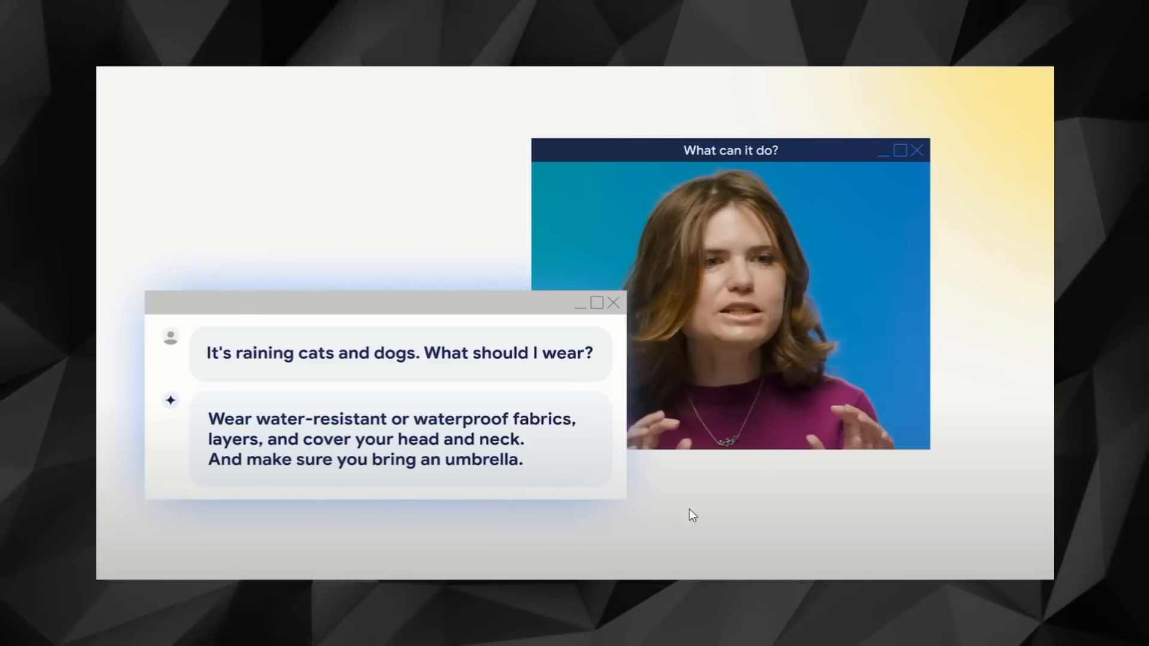
mouse_move(602, 409)
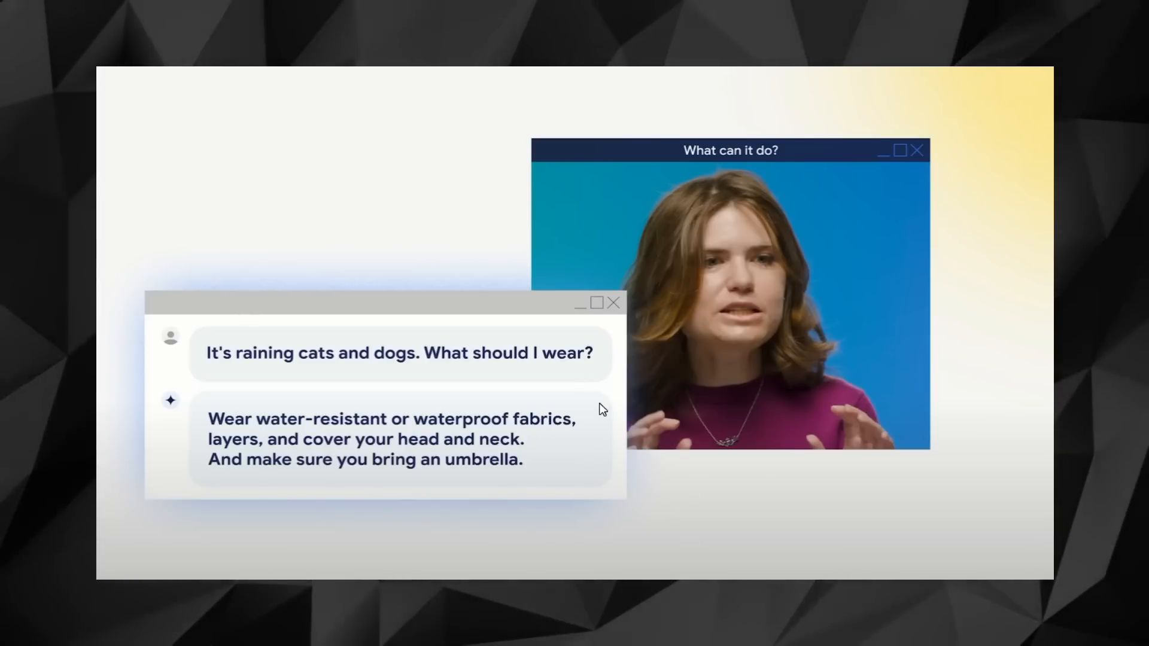
mouse_move(693, 457)
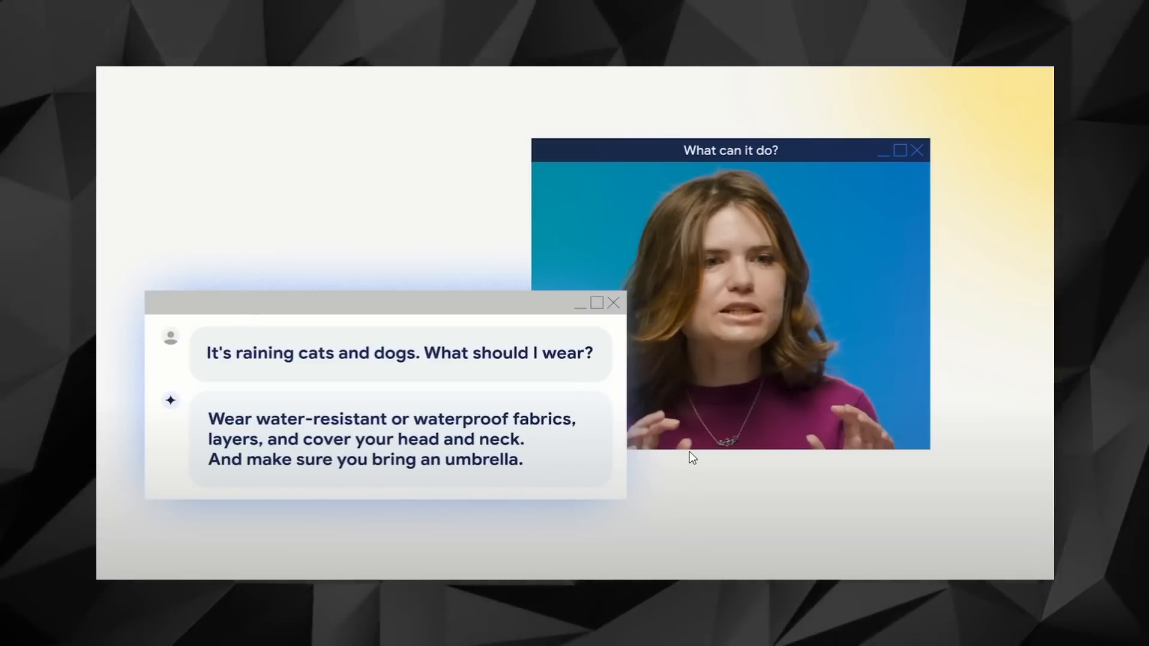
mouse_move(680, 489)
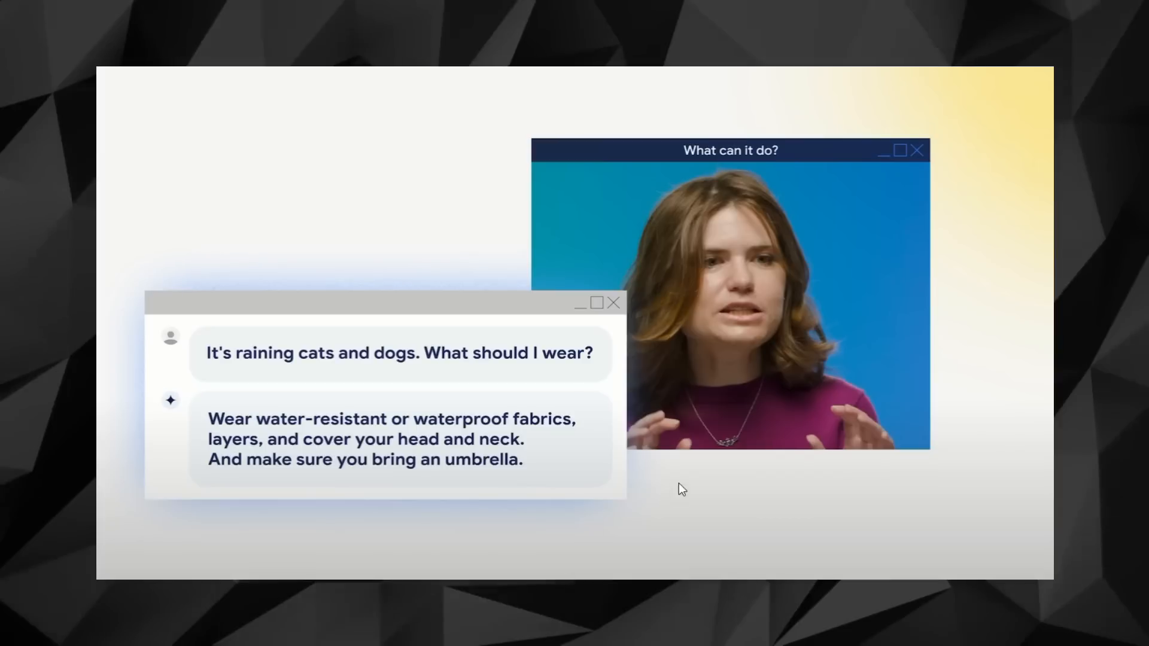
mouse_move(584, 517)
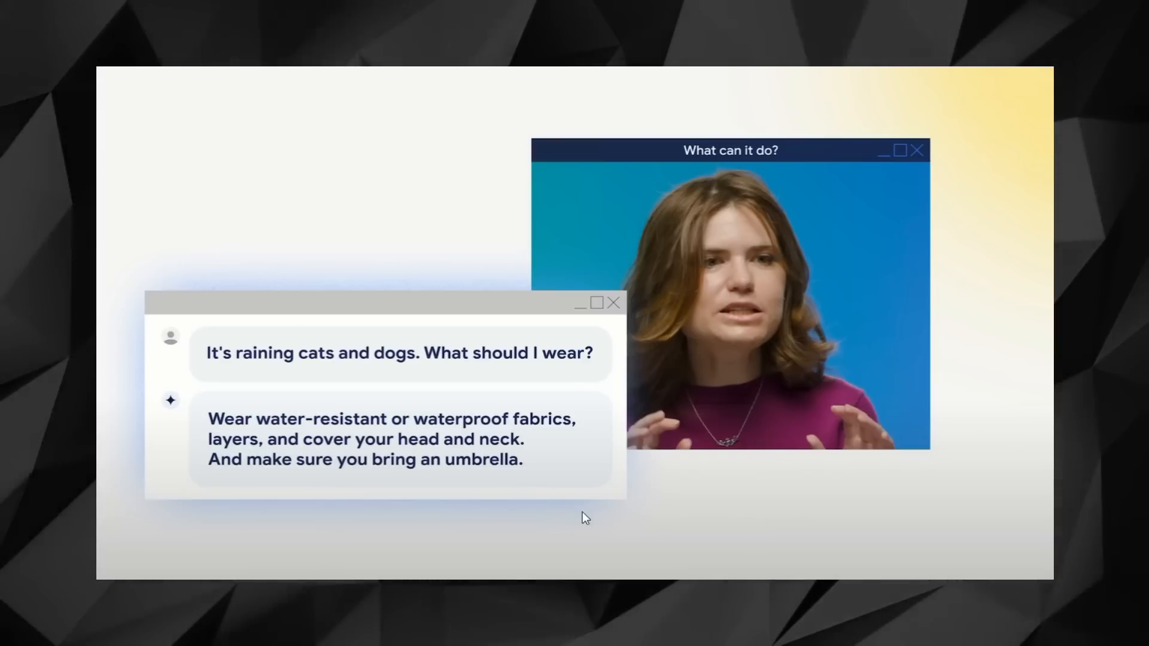
mouse_move(674, 534)
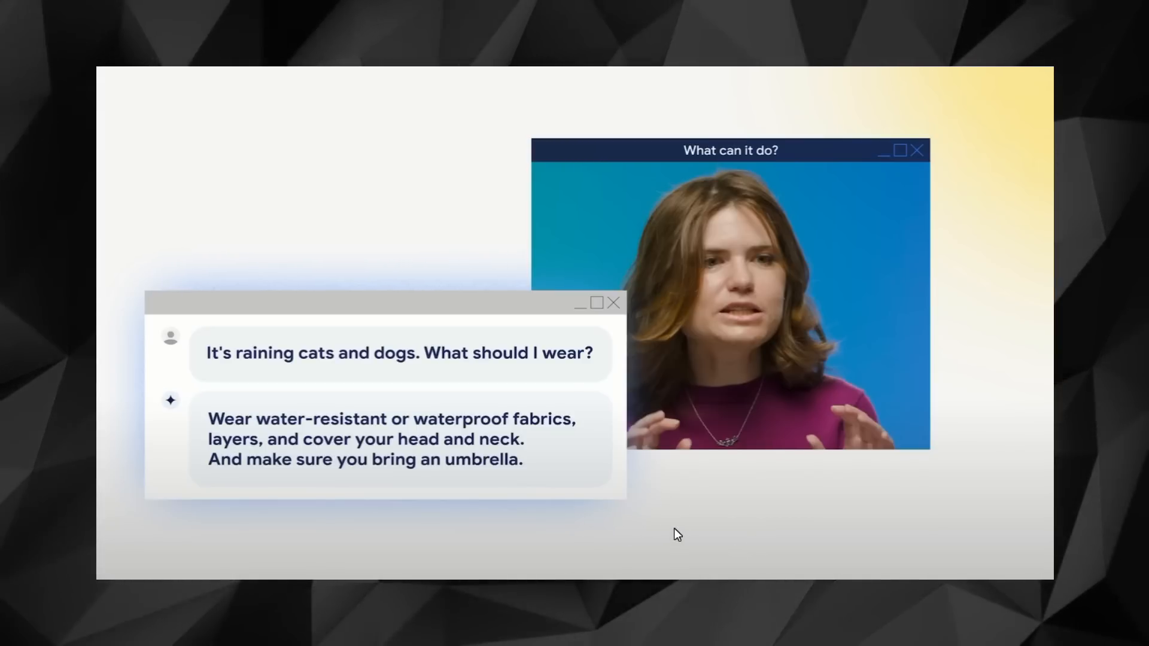
mouse_move(601, 475)
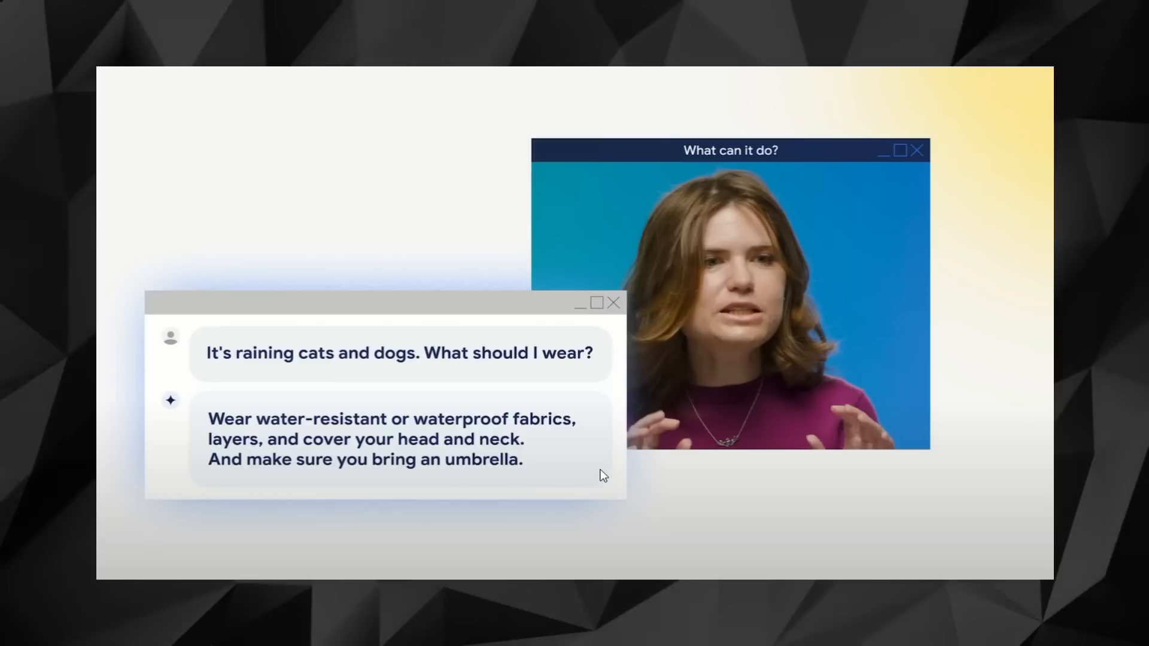
mouse_move(581, 427)
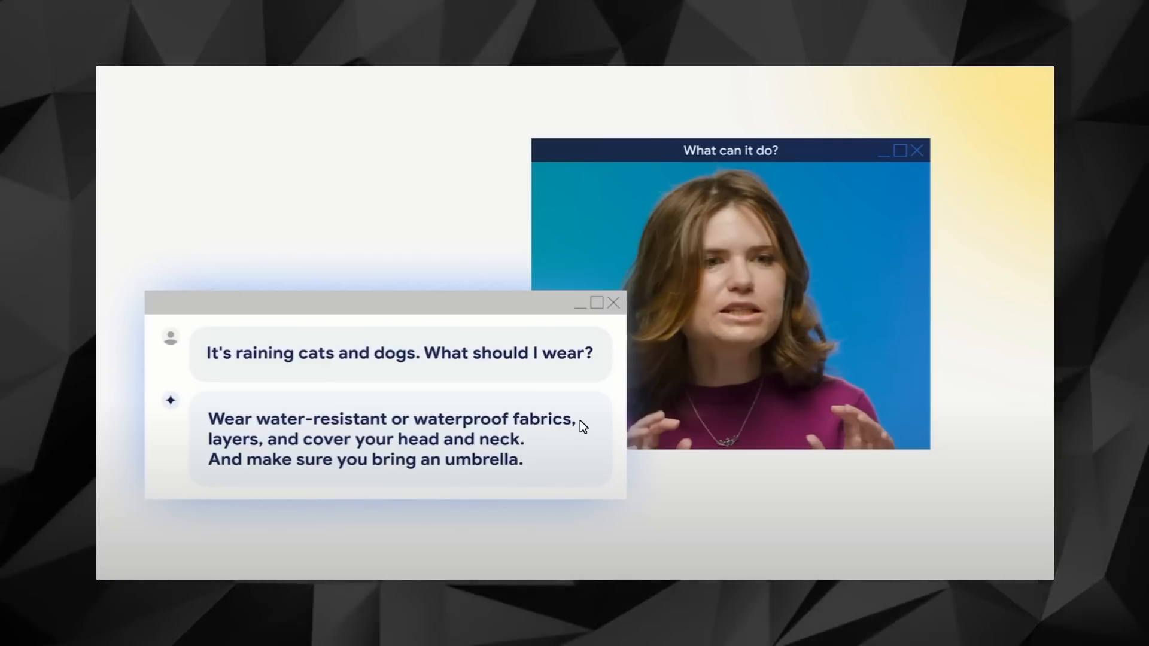
mouse_move(576, 428)
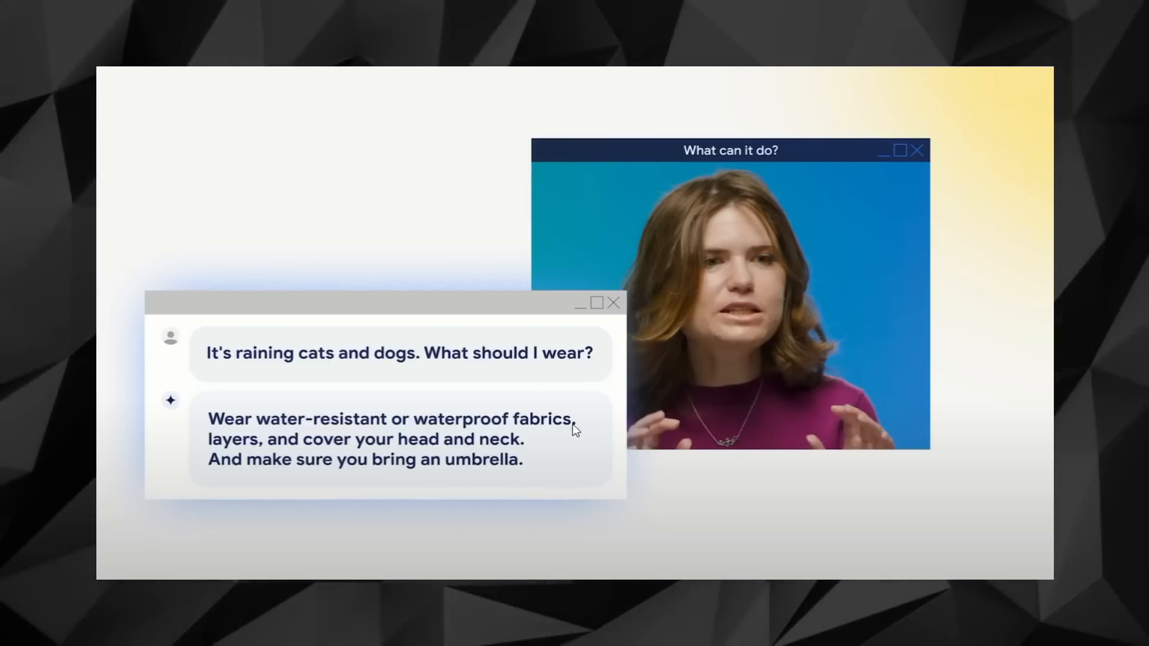
mouse_move(563, 408)
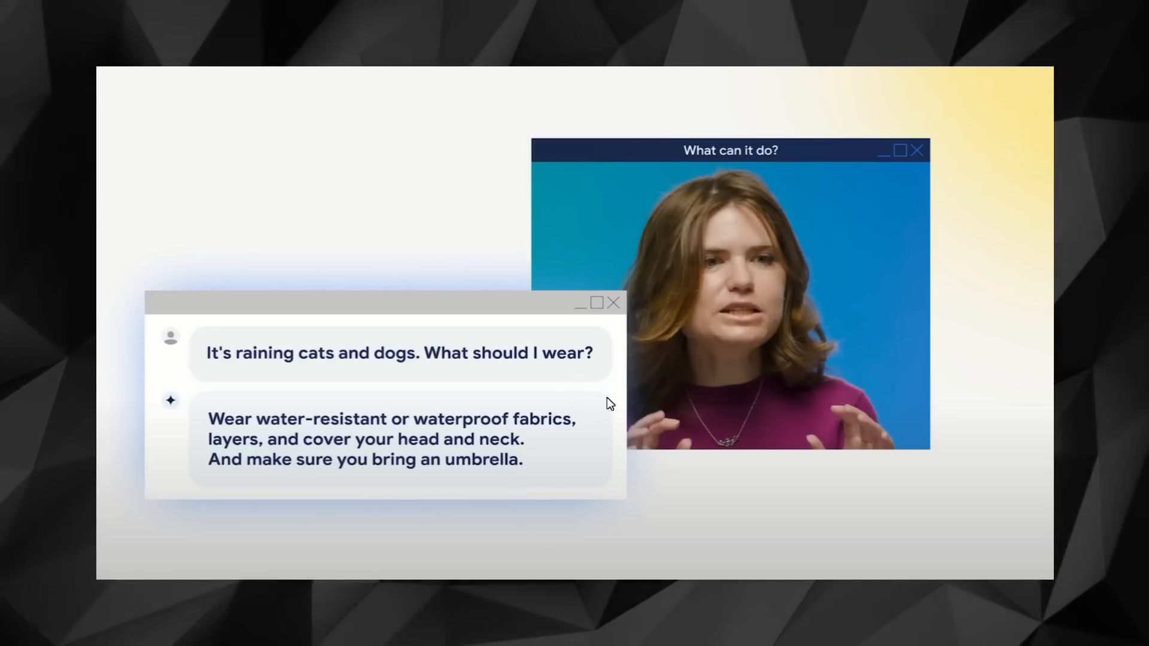
mouse_move(638, 411)
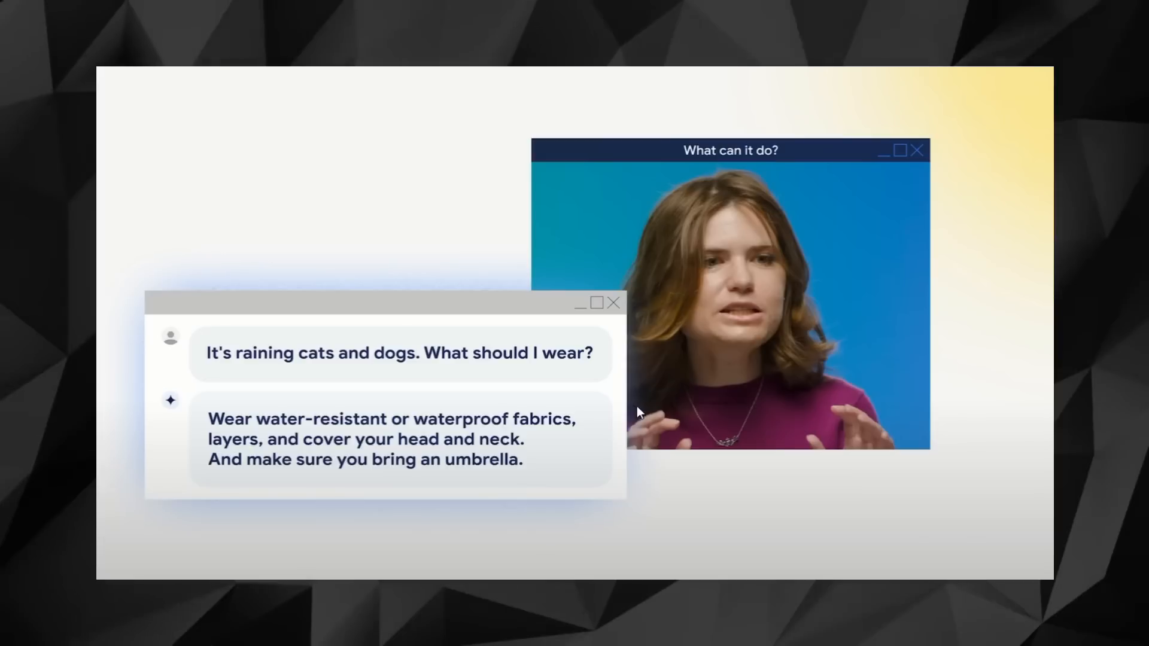
mouse_move(639, 432)
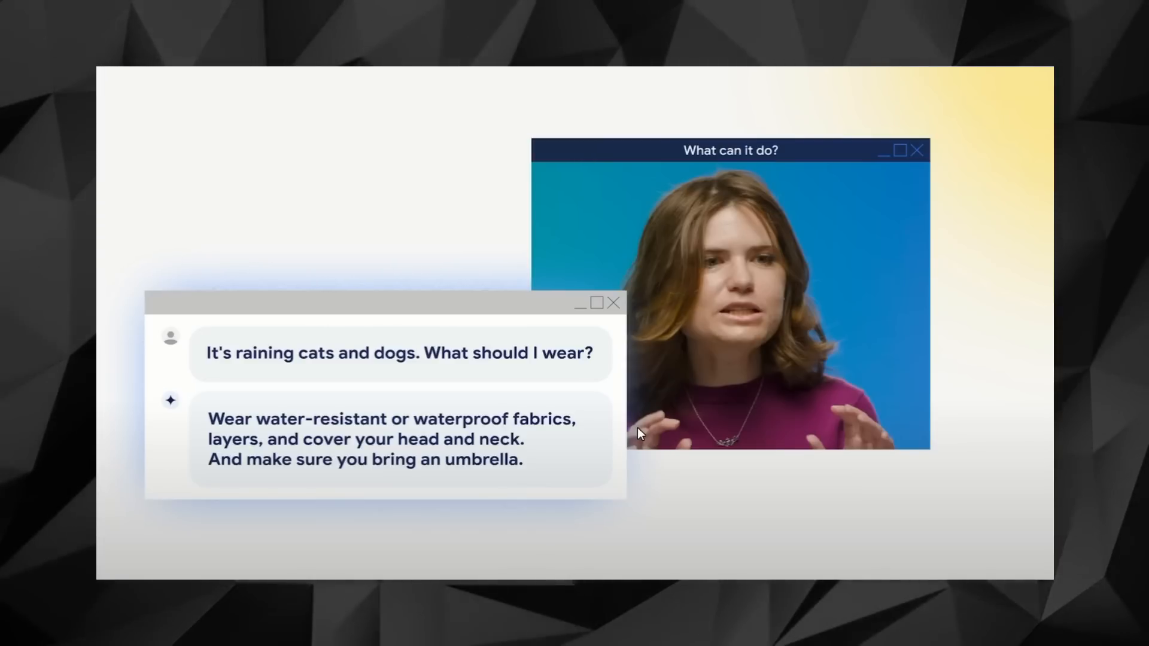
mouse_move(583, 421)
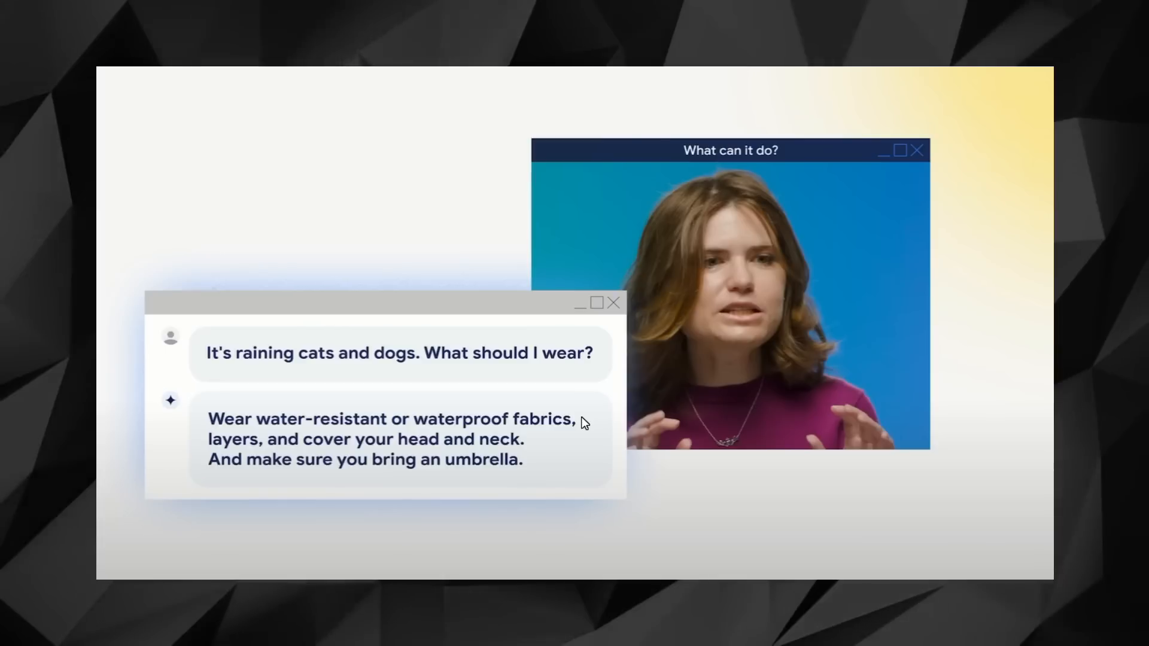
mouse_move(590, 430)
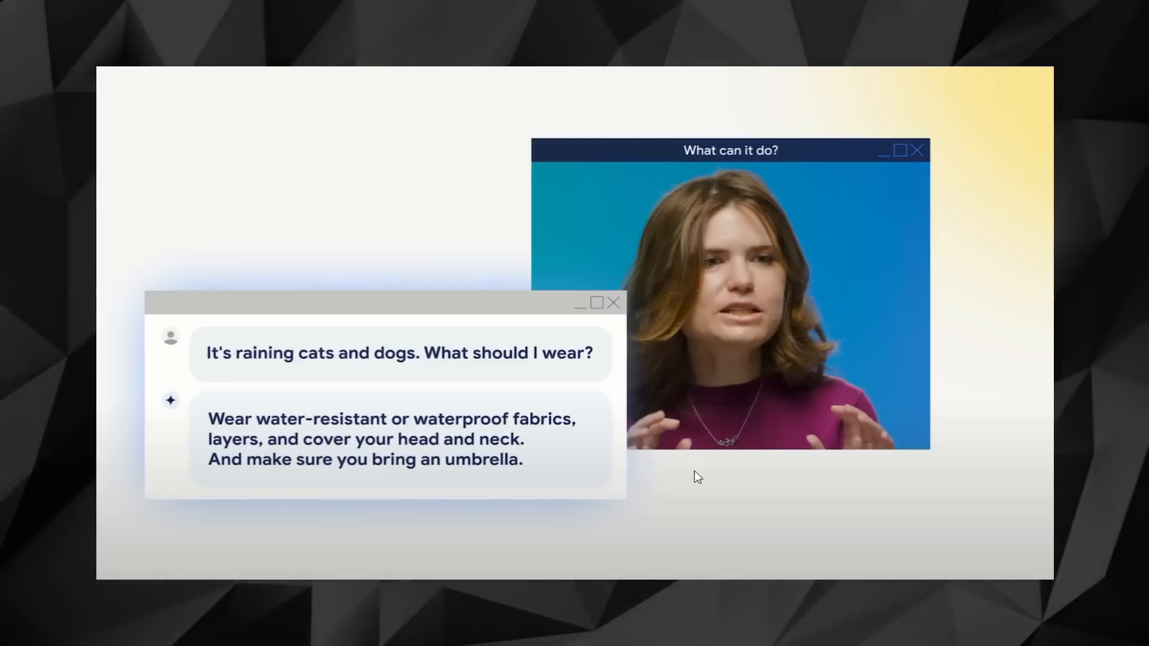
mouse_move(654, 462)
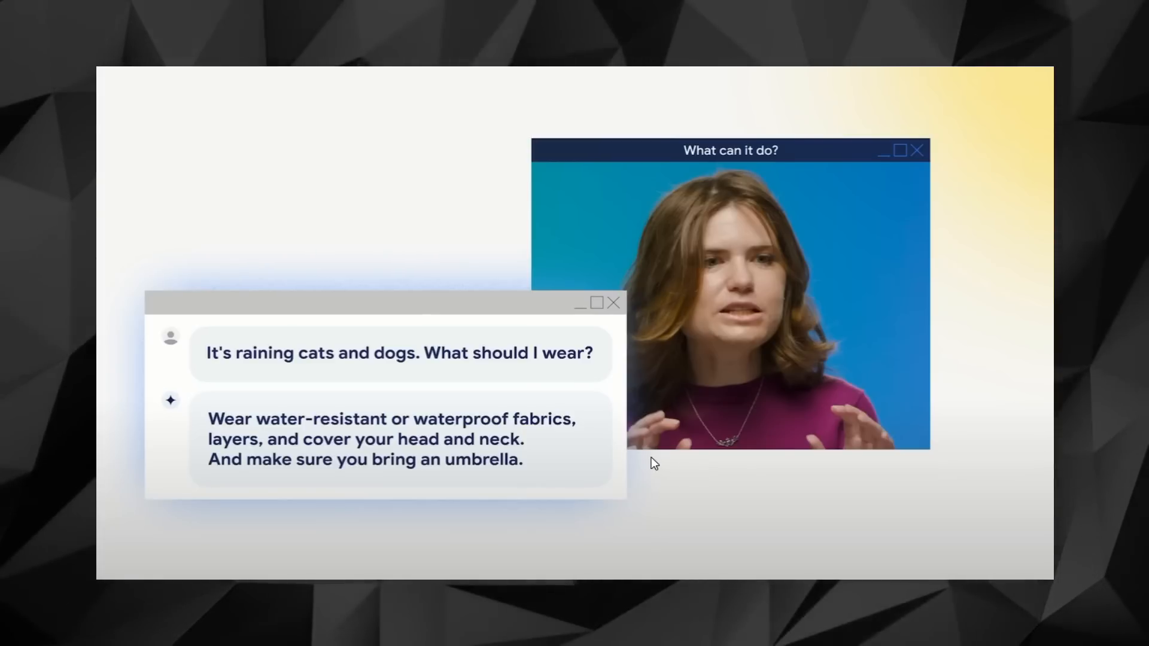
mouse_move(700, 293)
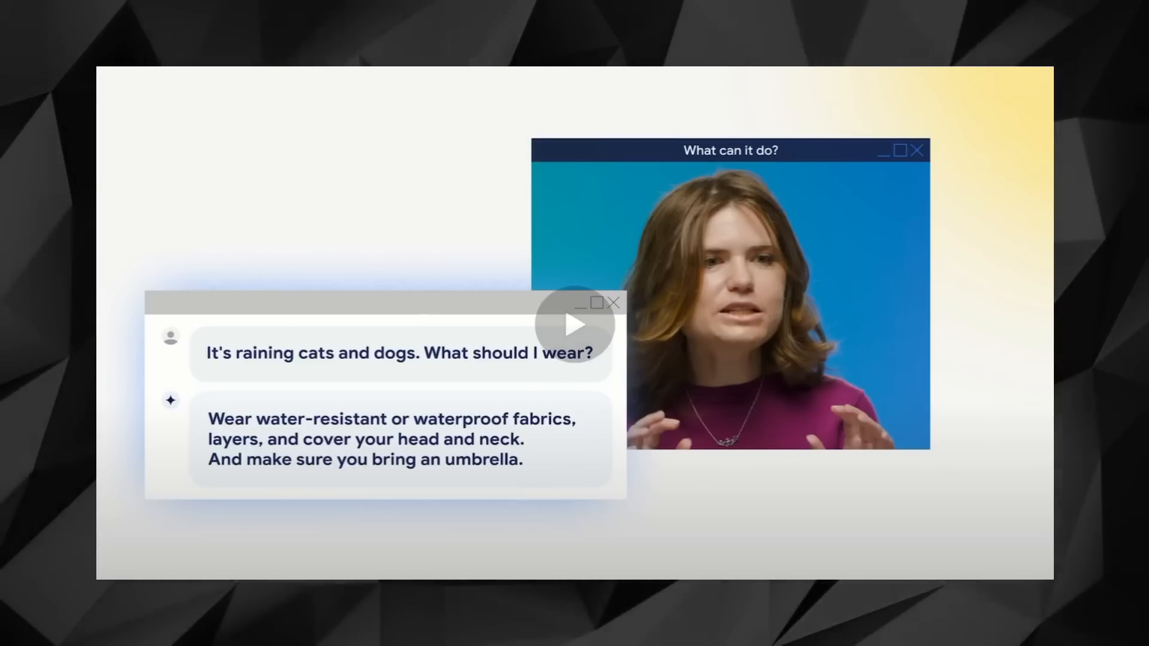
click(576, 324)
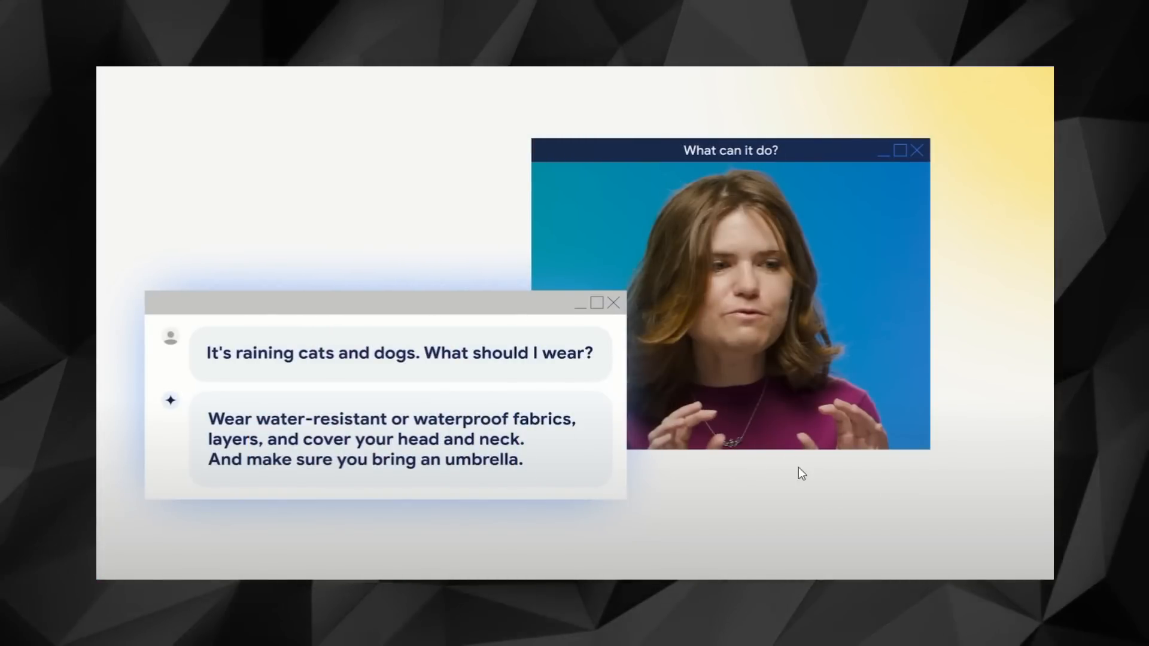
mouse_move(634, 544)
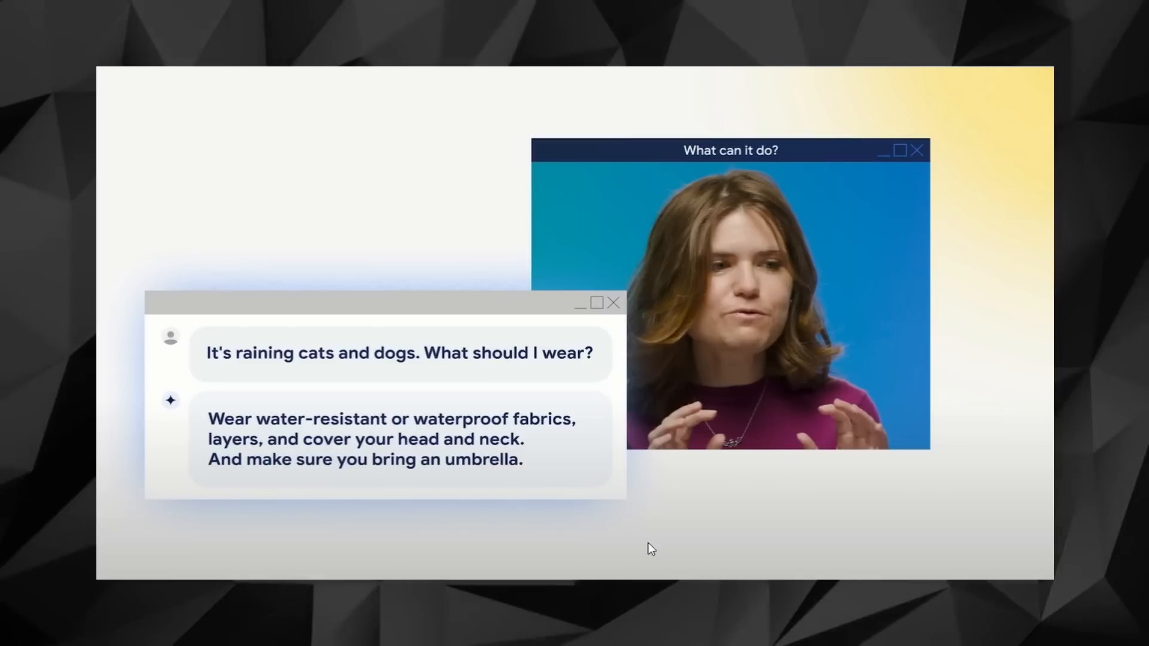
mouse_move(629, 546)
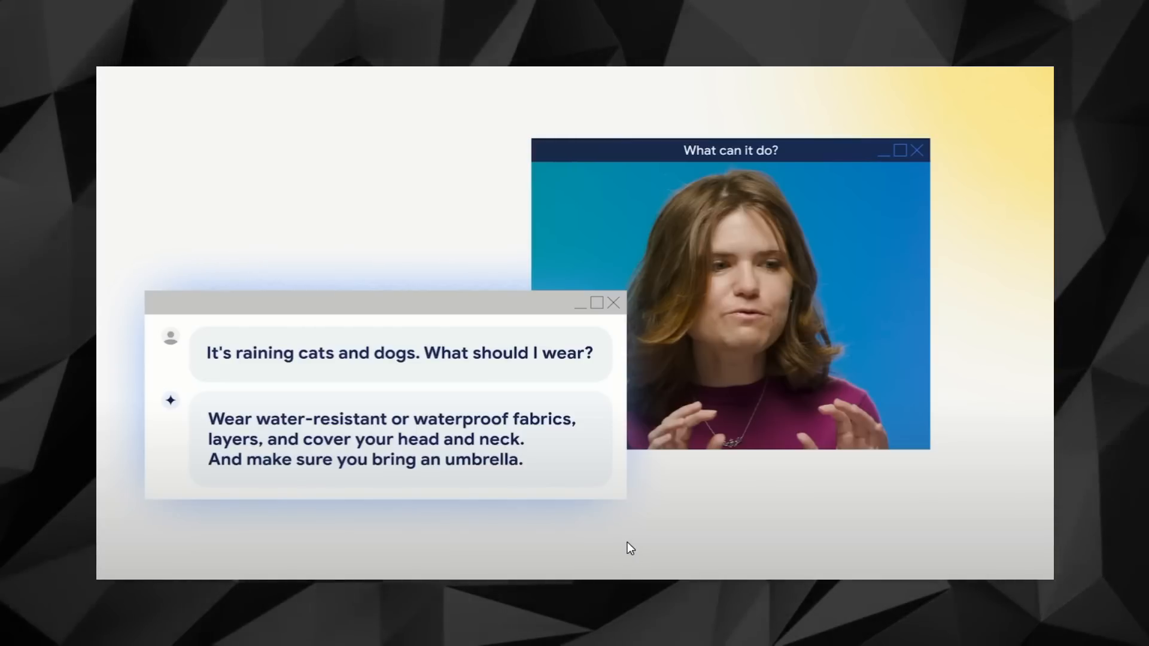
mouse_move(632, 533)
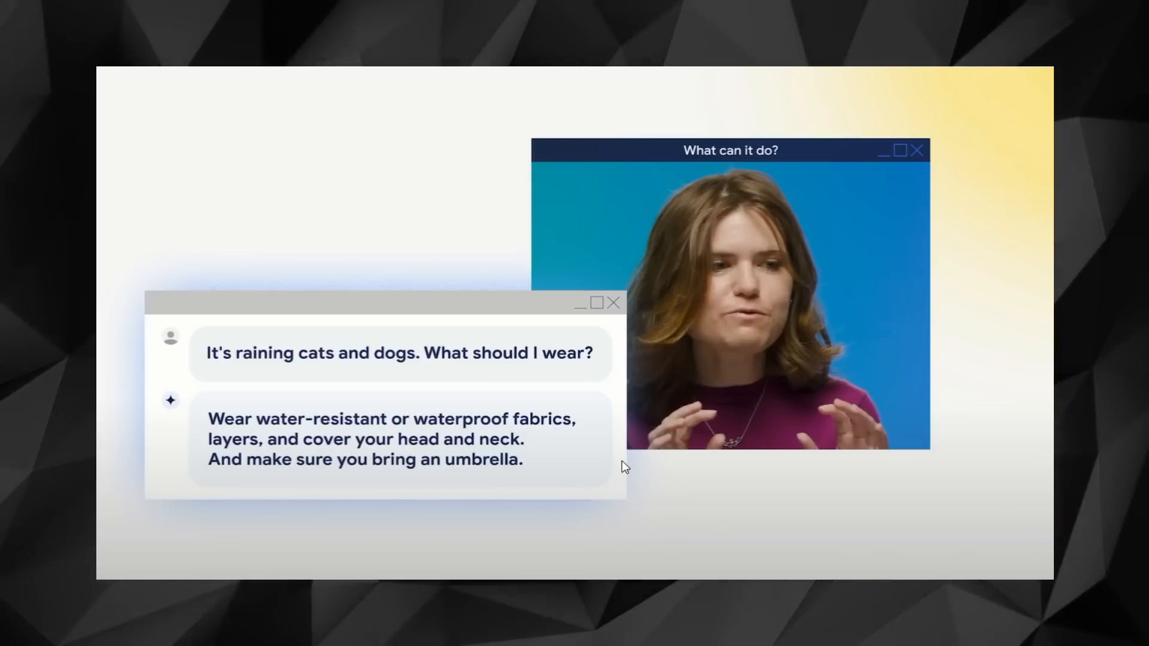
mouse_move(766, 551)
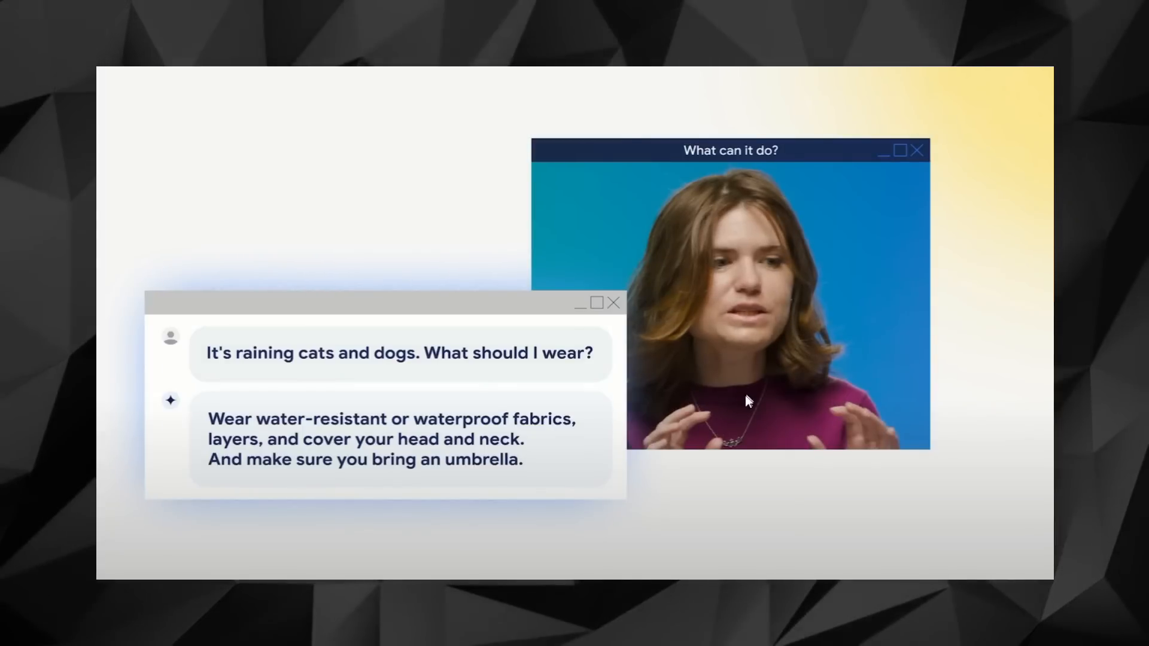
mouse_move(722, 397)
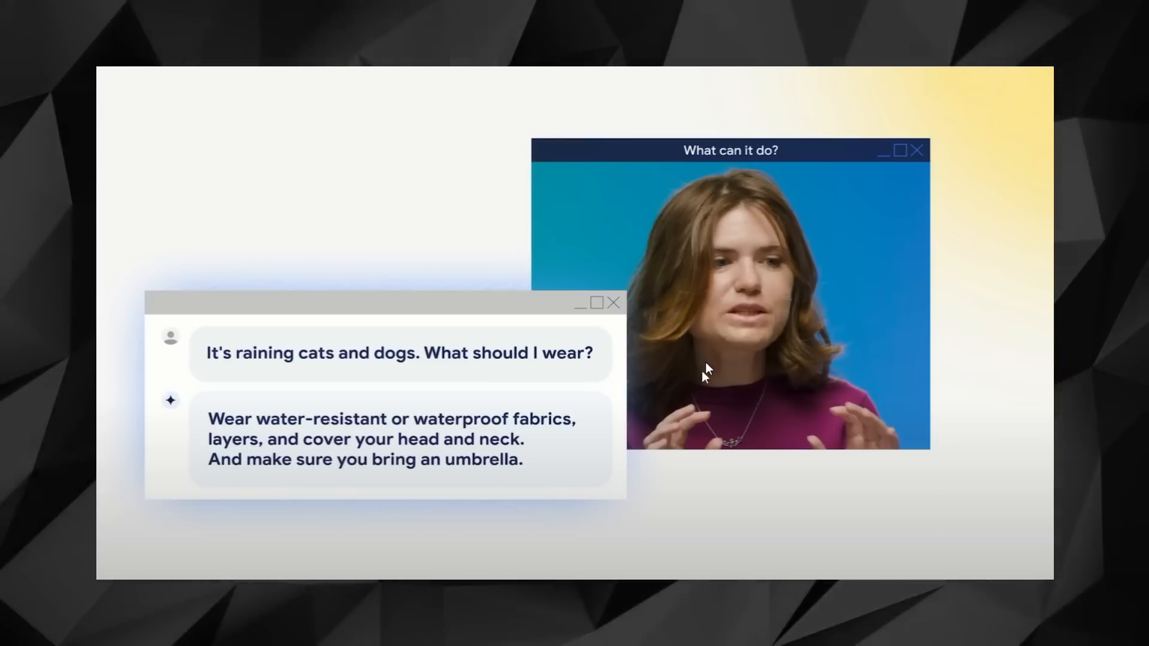
mouse_move(534, 521)
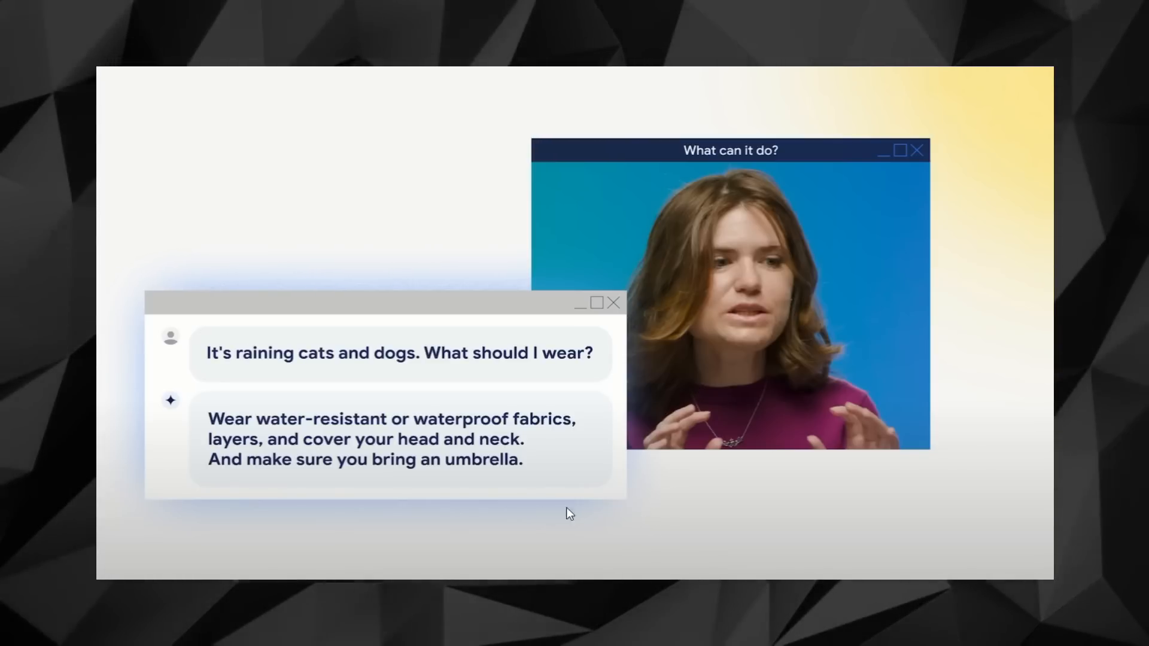
mouse_move(590, 555)
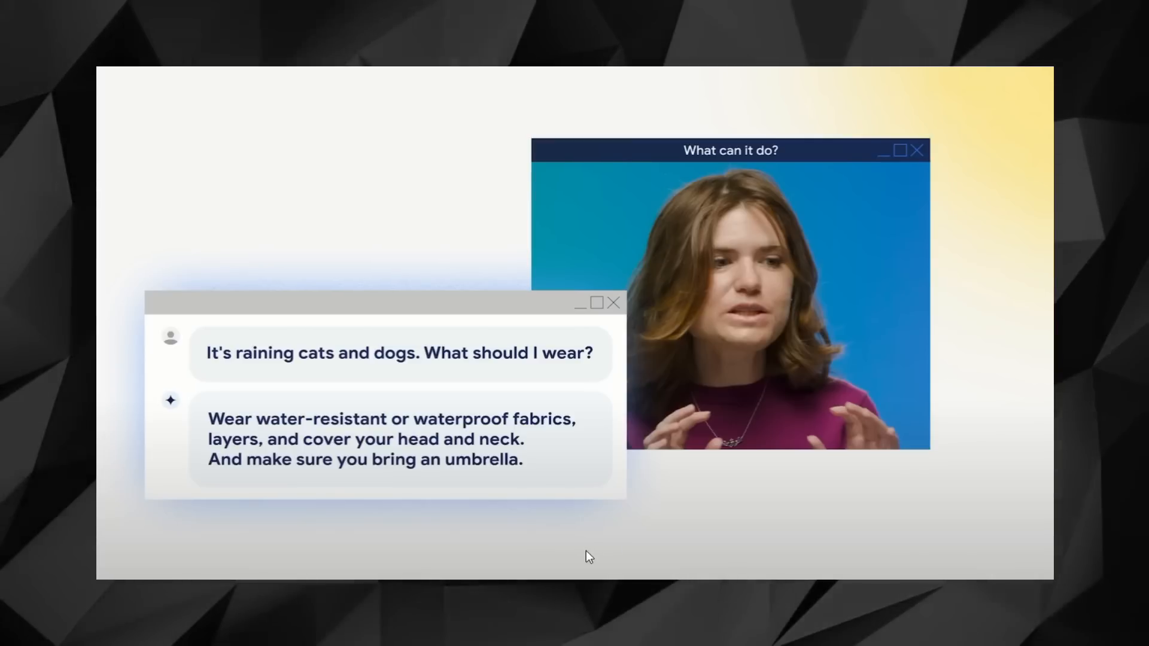
mouse_move(566, 505)
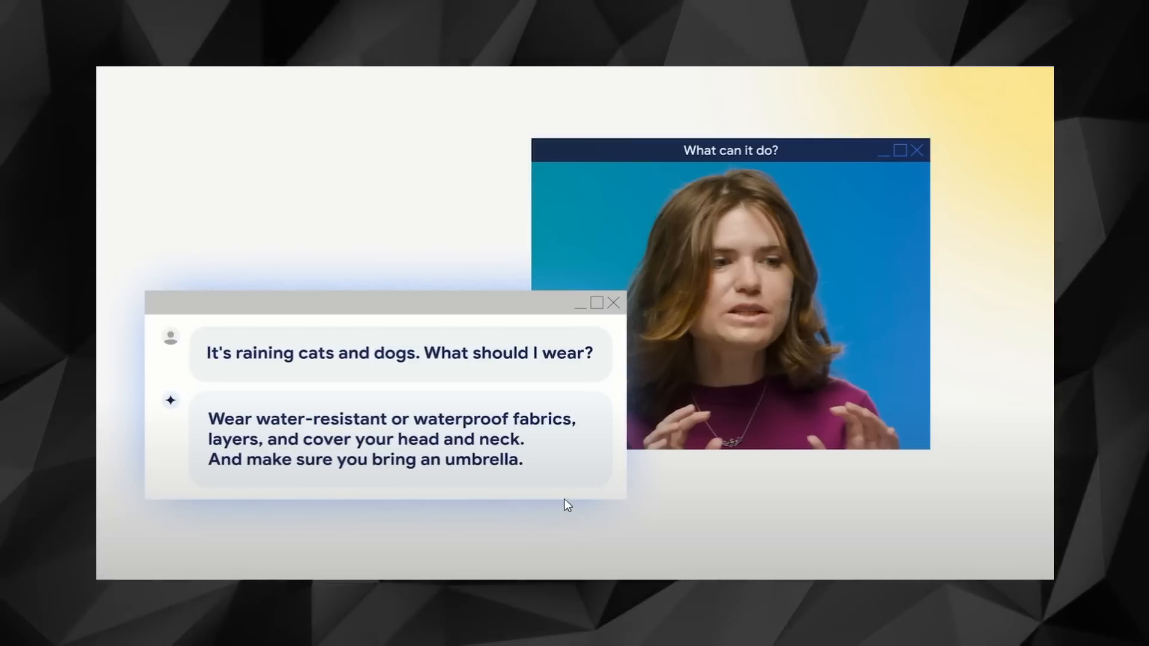
mouse_move(610, 481)
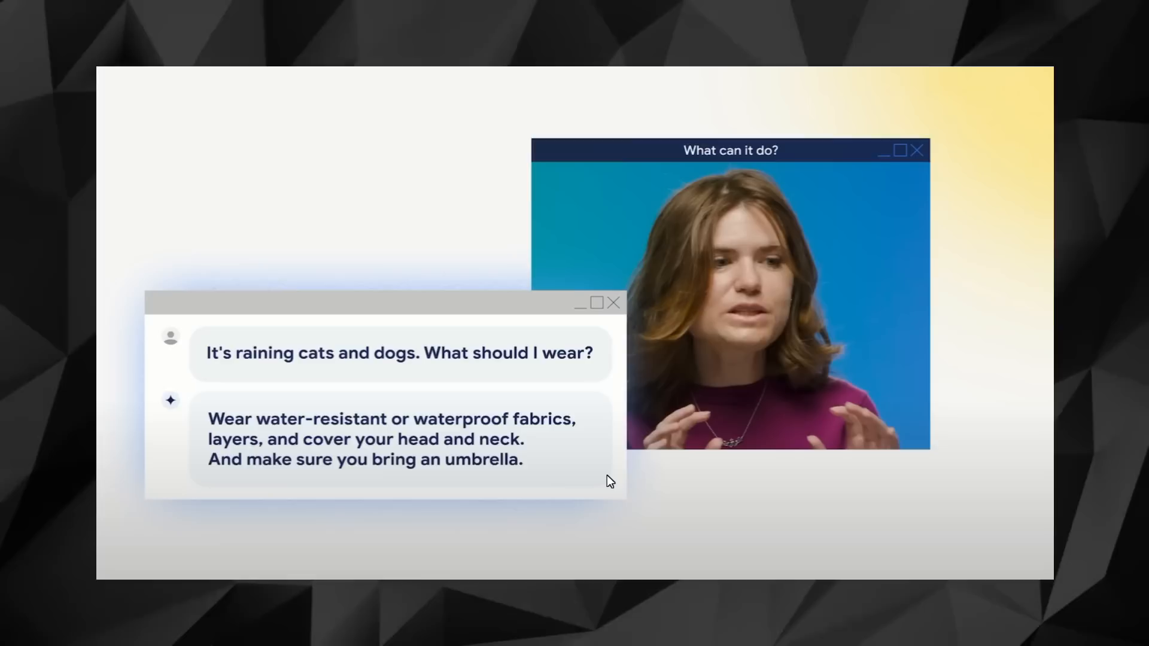
mouse_move(533, 551)
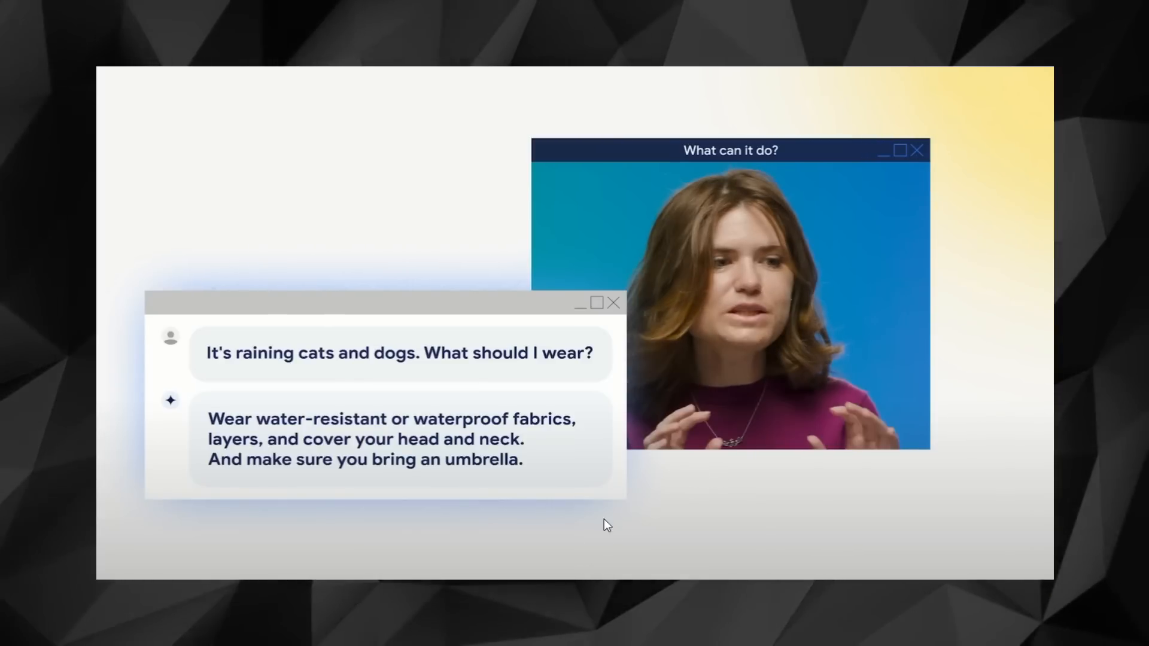
mouse_move(642, 490)
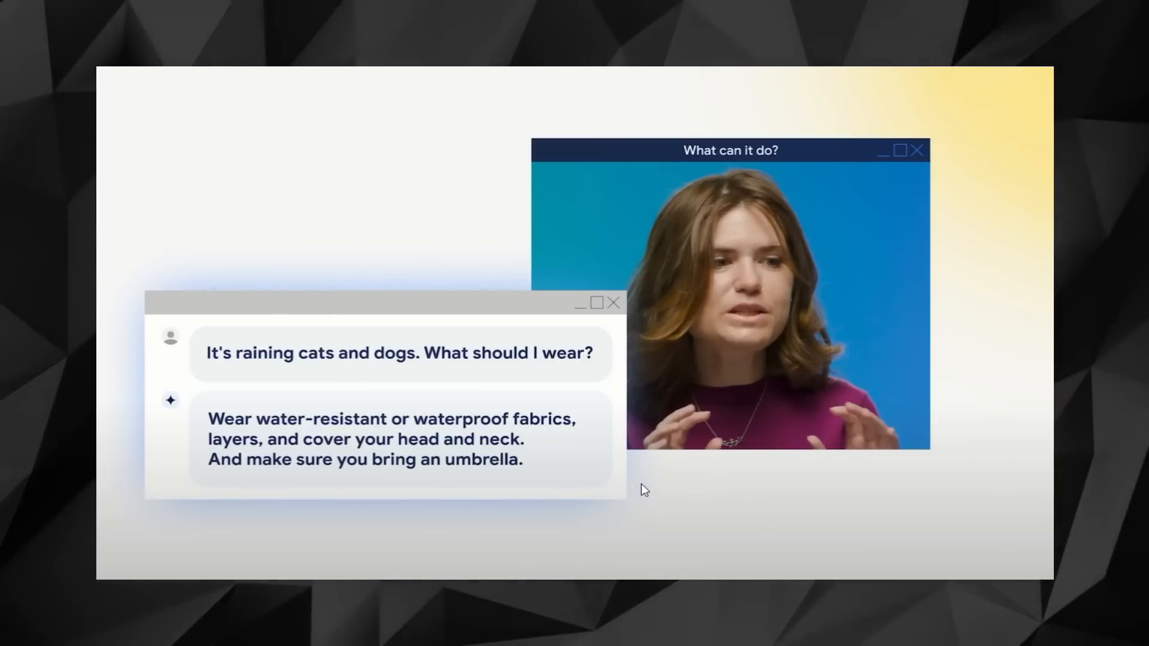
mouse_move(609, 481)
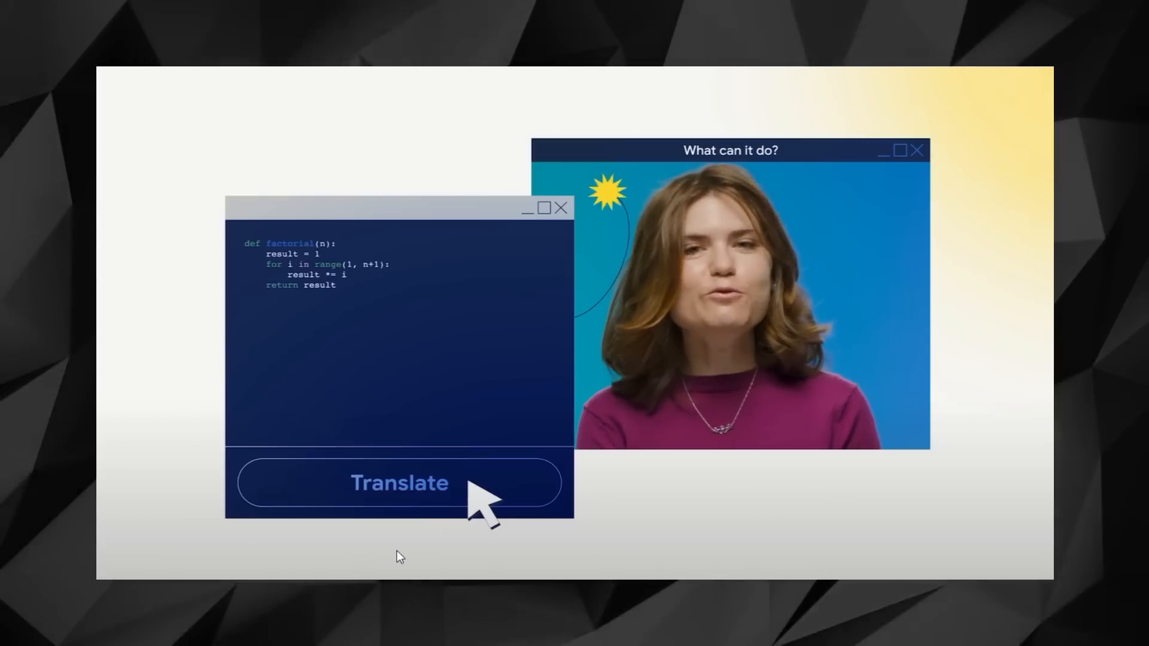
- Advance playback past the code translation slide to the Korean-comment bug-fix prompt slide
click(399, 482)
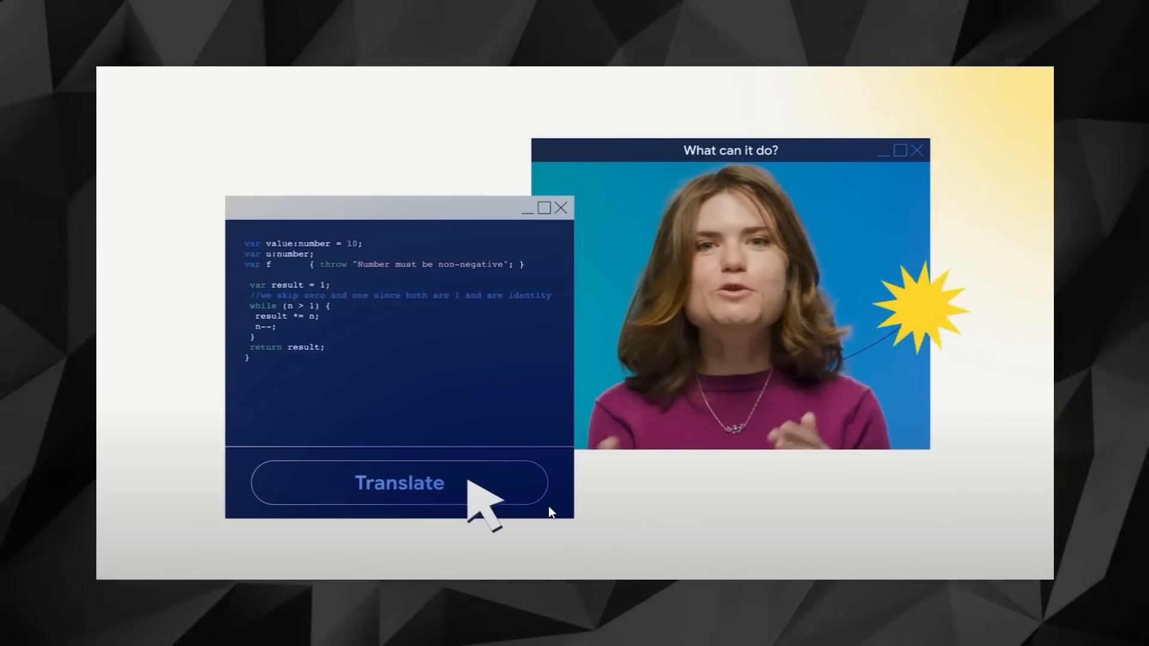
click(400, 483)
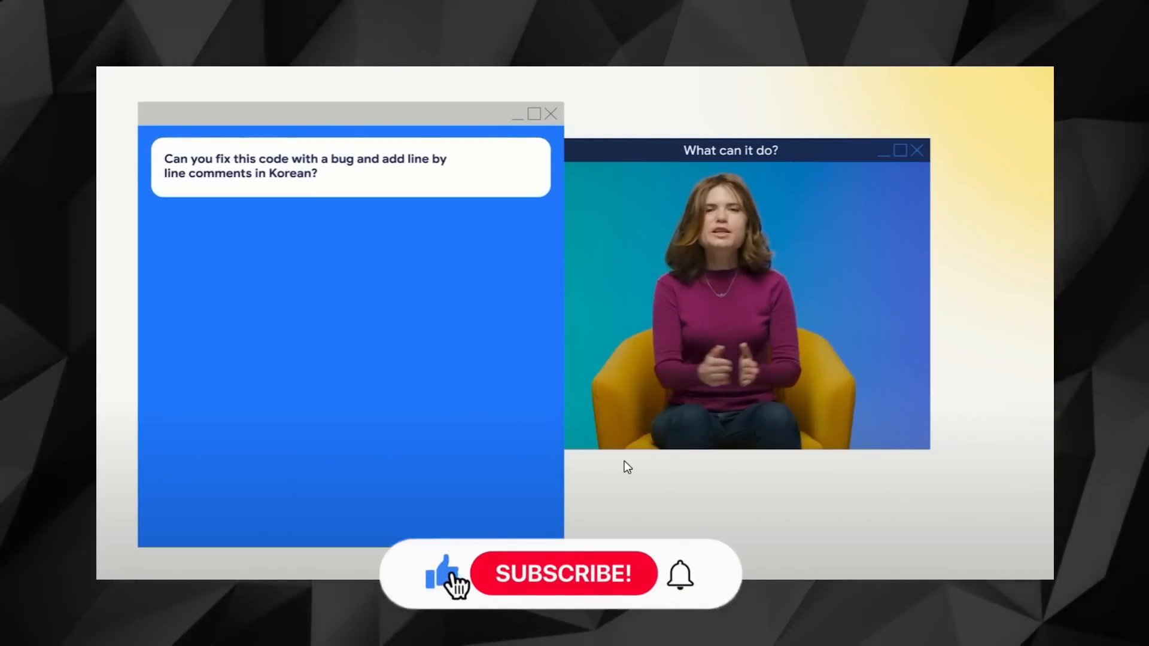
click(562, 573)
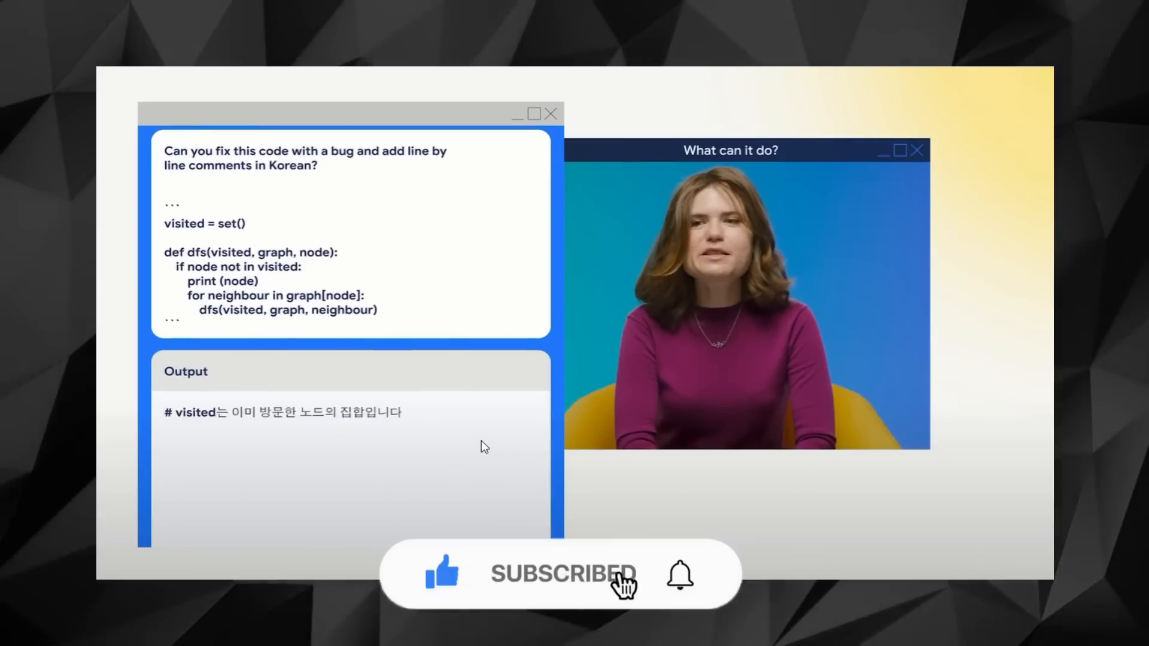